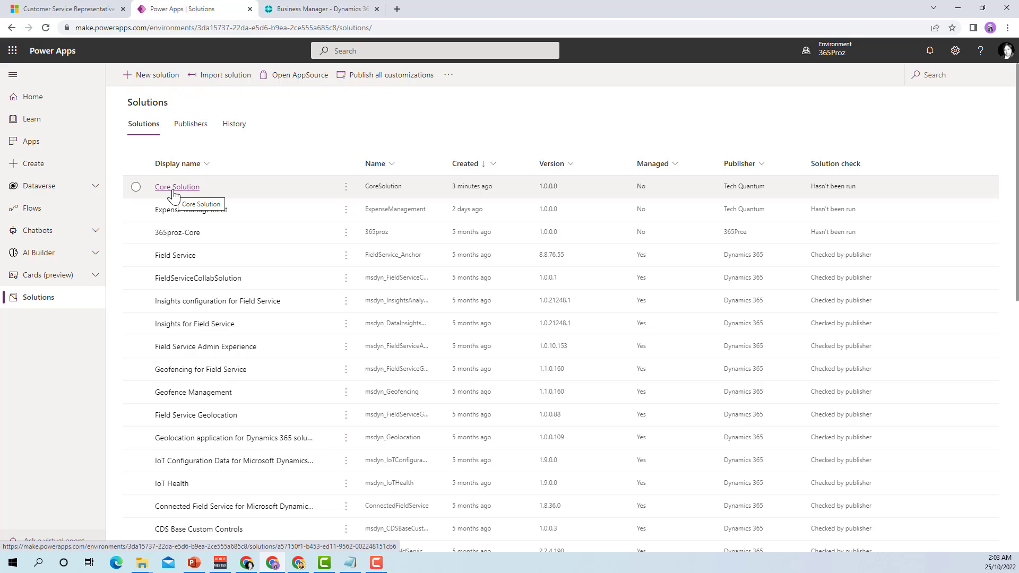
pyautogui.moveTo(198, 193)
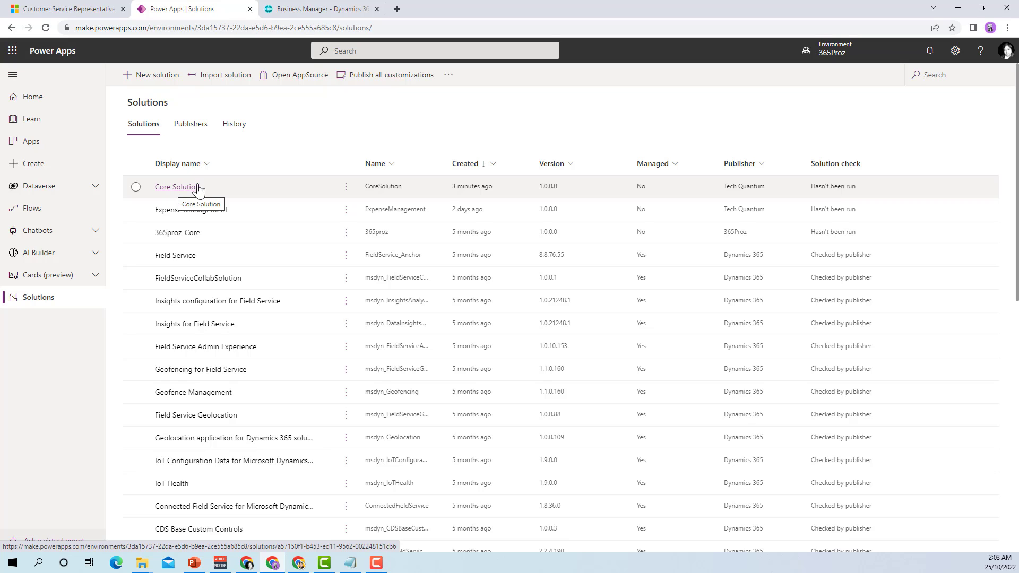
# Look inside Core Solution, then select it in the solutions list and show its Clone options
pyautogui.click(176, 186)
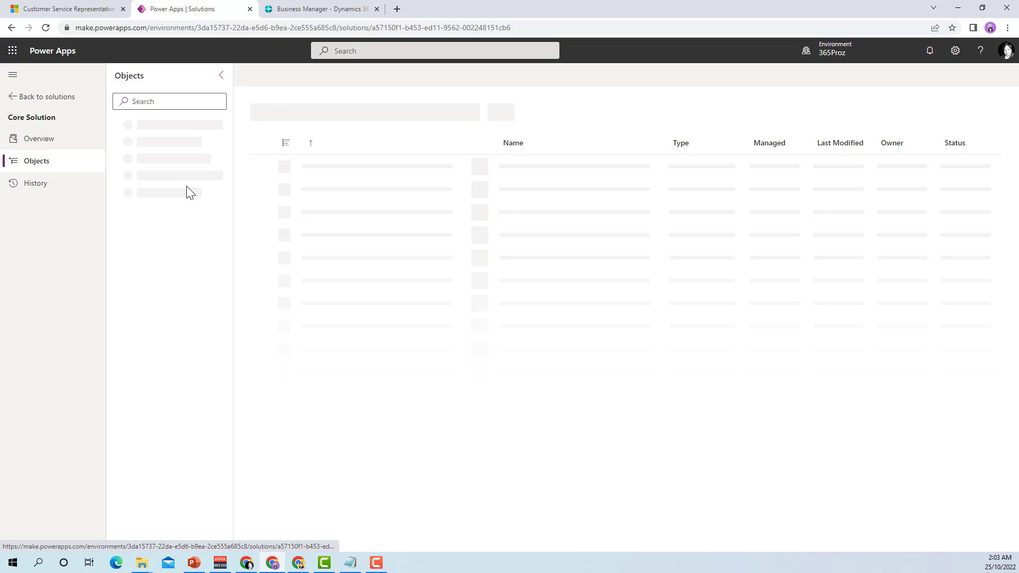
pyautogui.moveTo(253, 179)
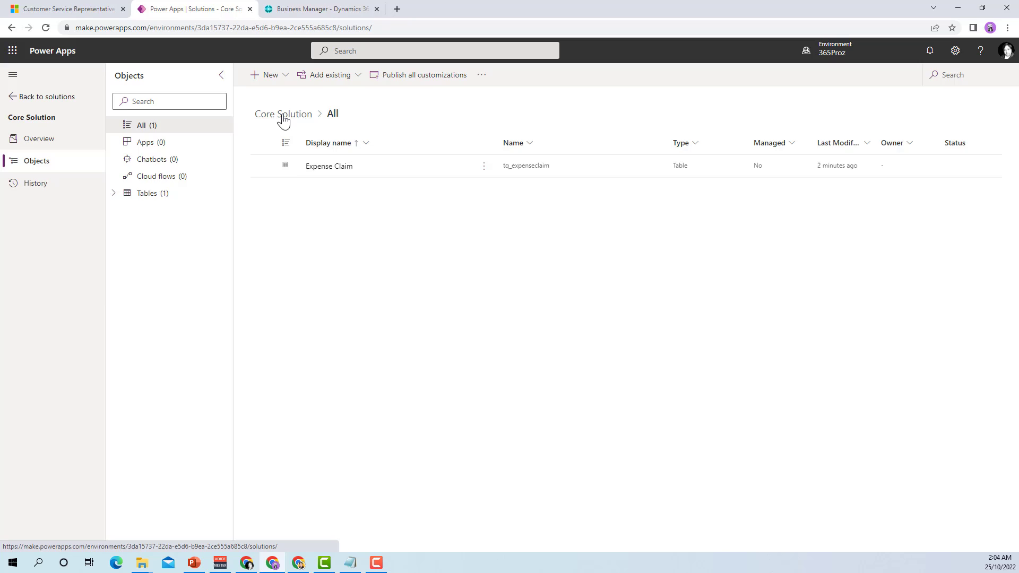
pyautogui.click(46, 96)
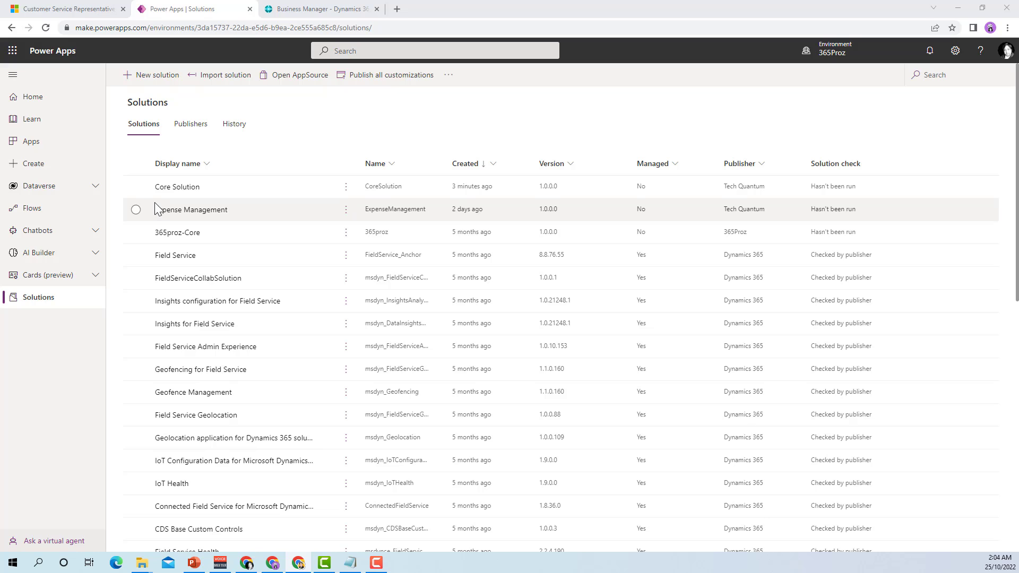
pyautogui.moveTo(142, 191)
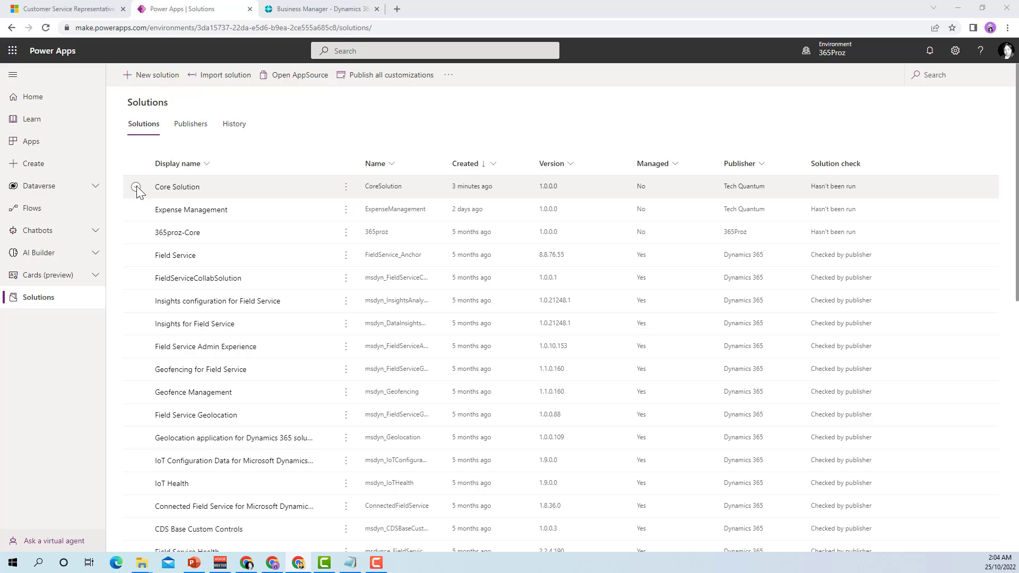
pyautogui.click(136, 186)
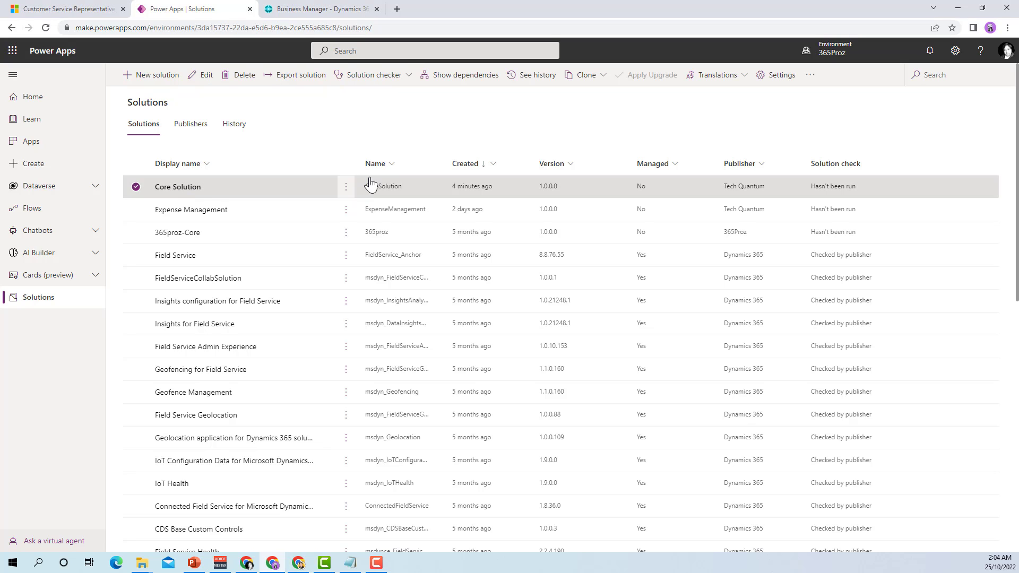
pyautogui.click(584, 75)
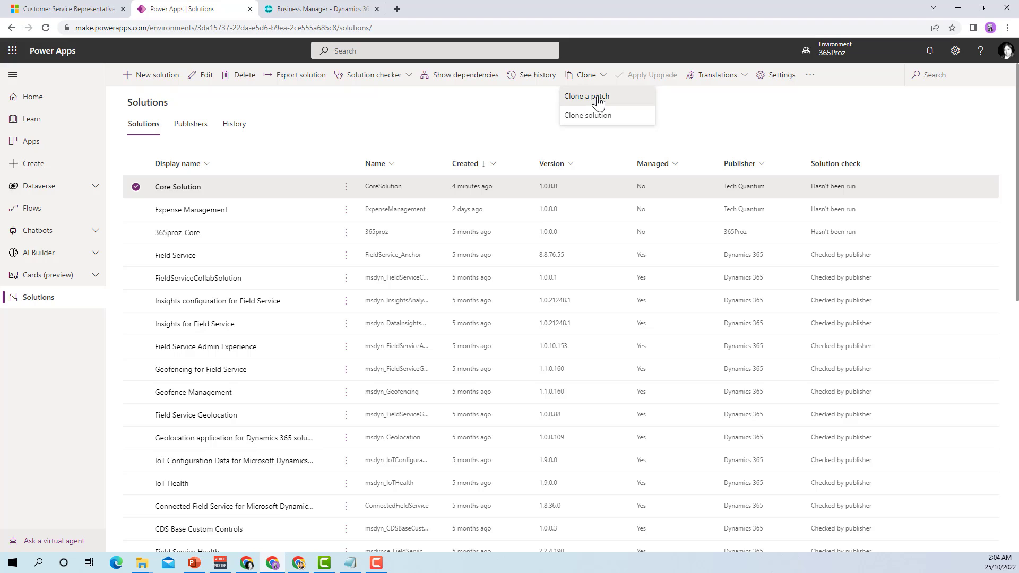
# Clone Core Solution as a patch with version number 1.0.1.0 and save it
pyautogui.click(585, 96)
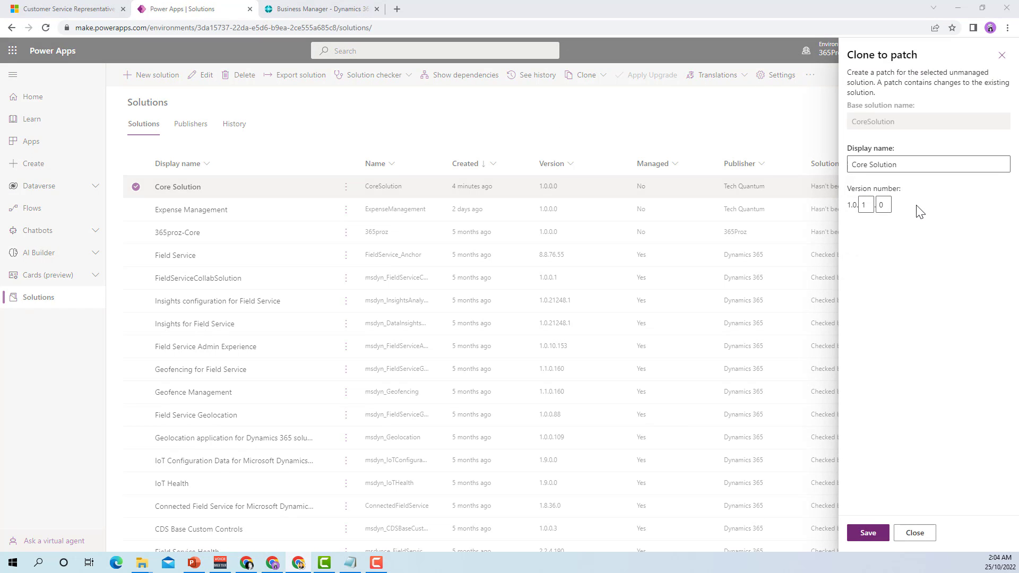
pyautogui.moveTo(913, 177)
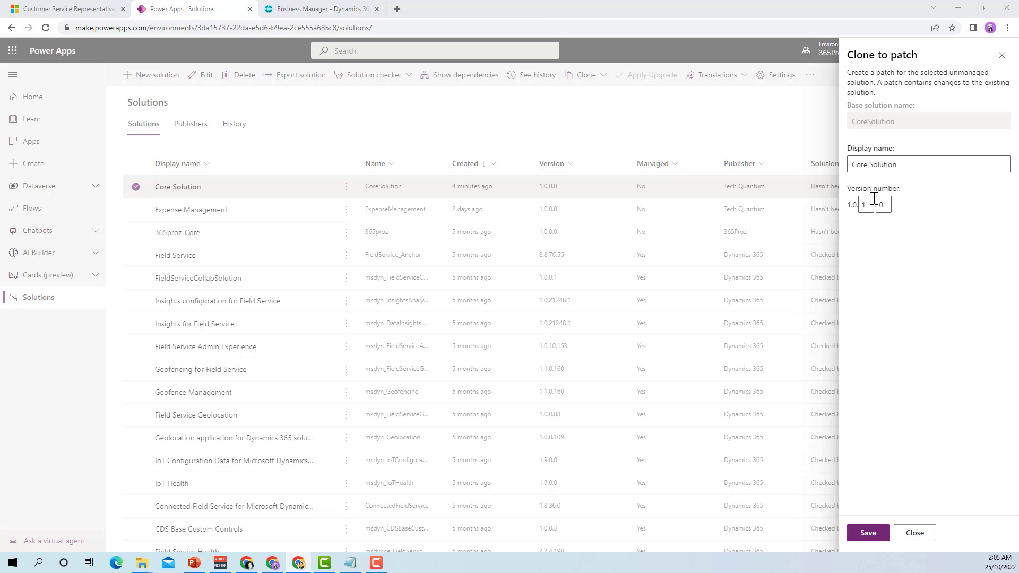
pyautogui.moveTo(896, 212)
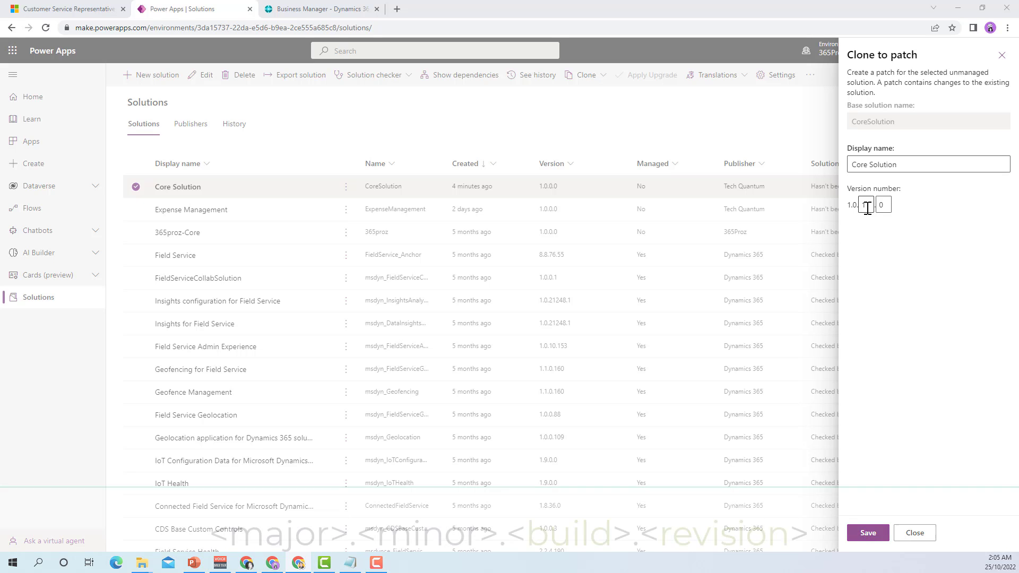
pyautogui.write('1')
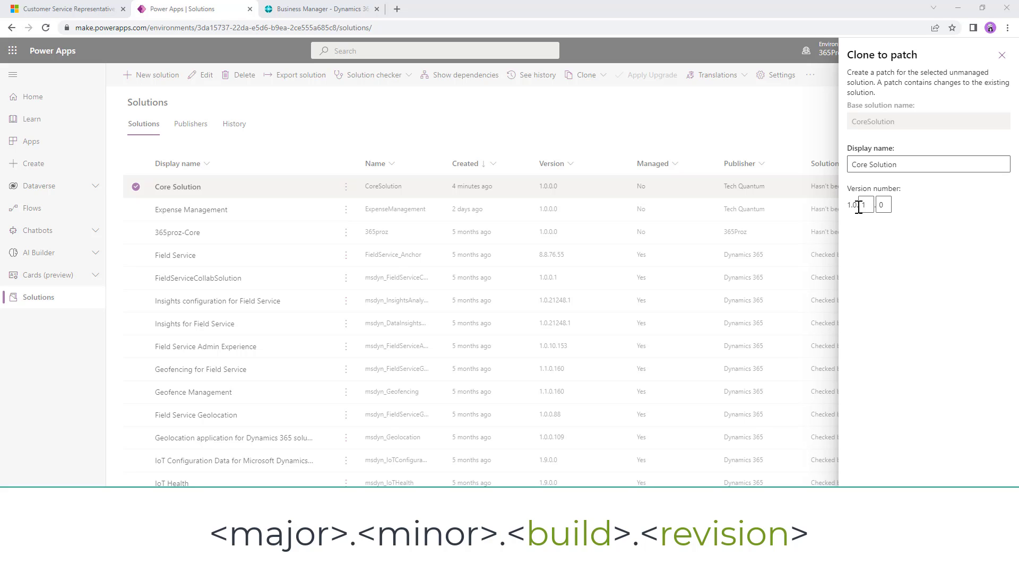
pyautogui.click(884, 204)
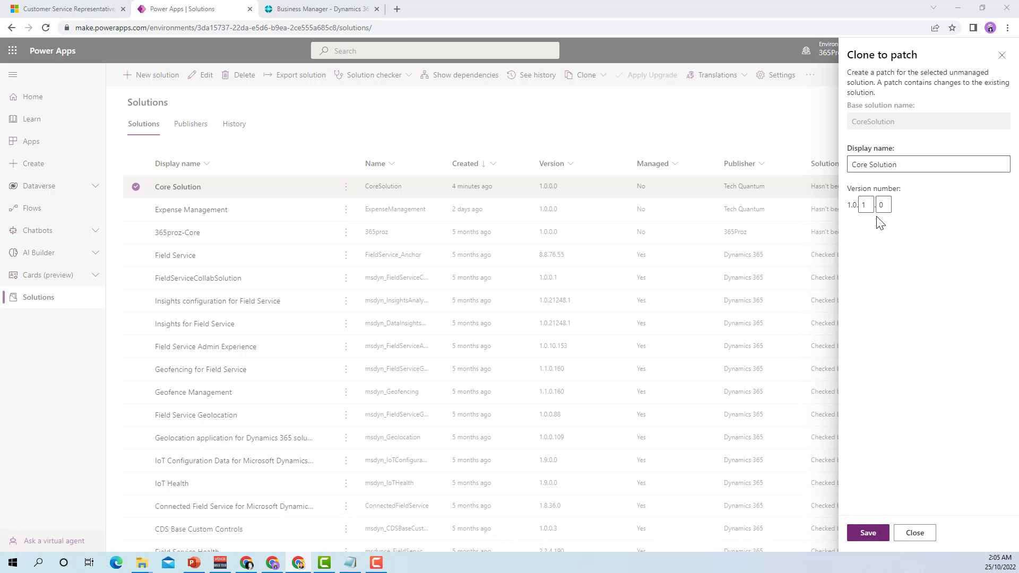
pyautogui.moveTo(544, 197)
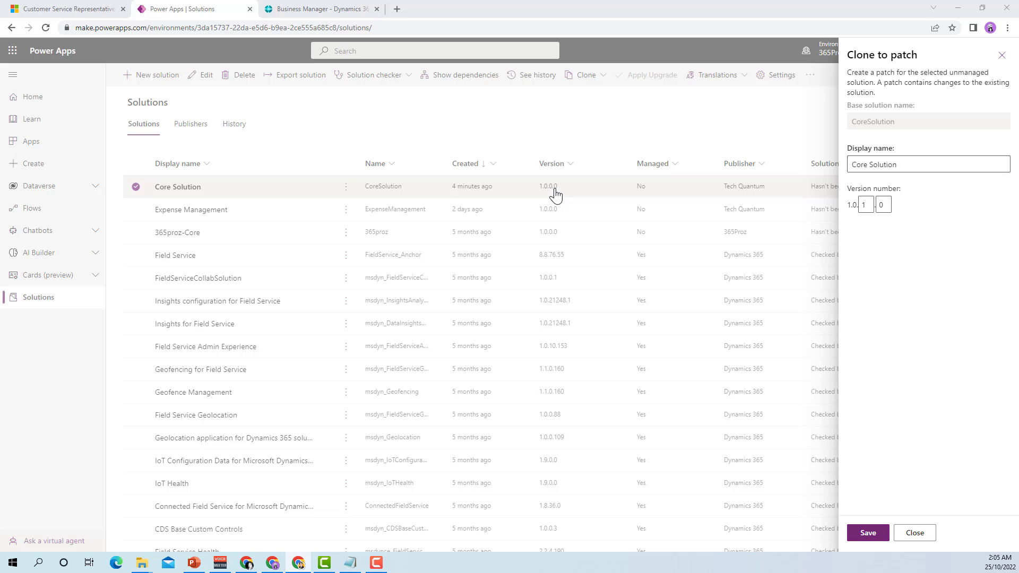
pyautogui.moveTo(869, 225)
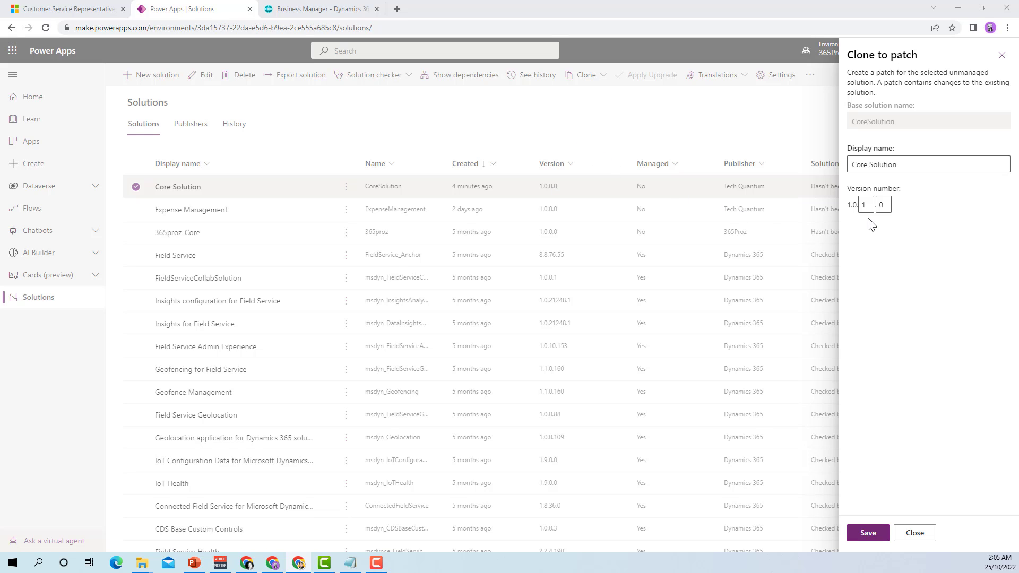
pyautogui.moveTo(865, 220)
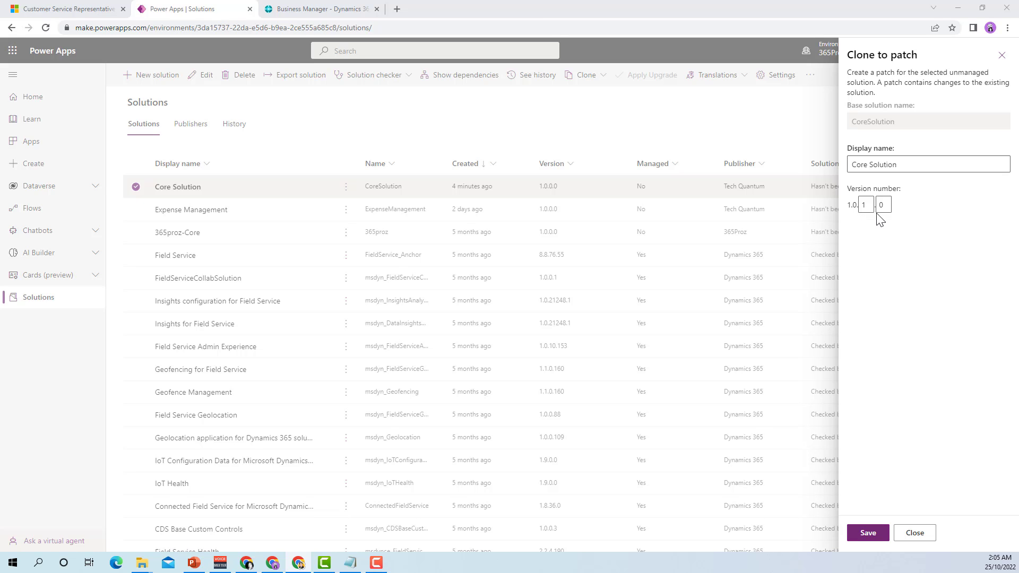
pyautogui.moveTo(868, 533)
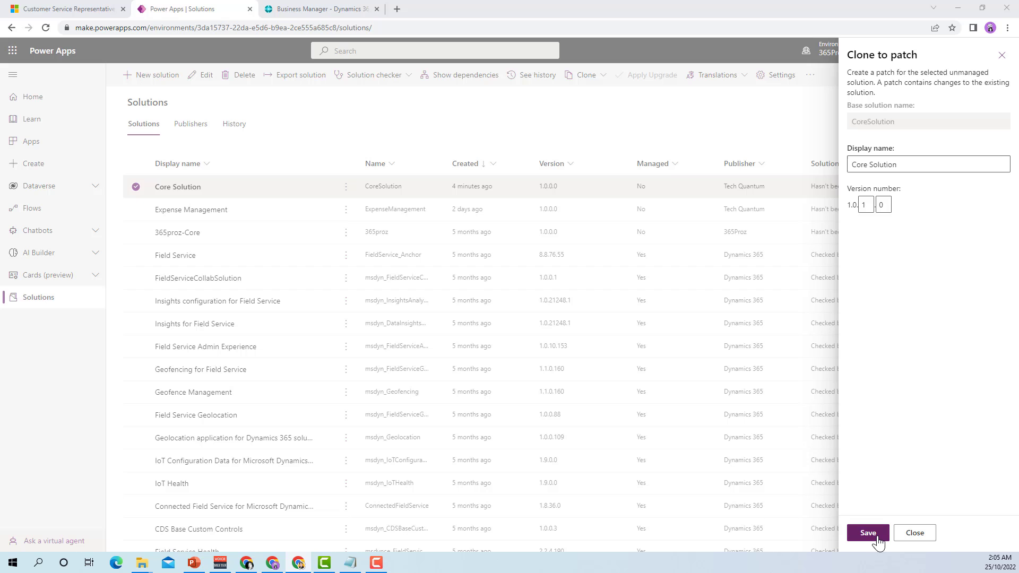
pyautogui.click(867, 533)
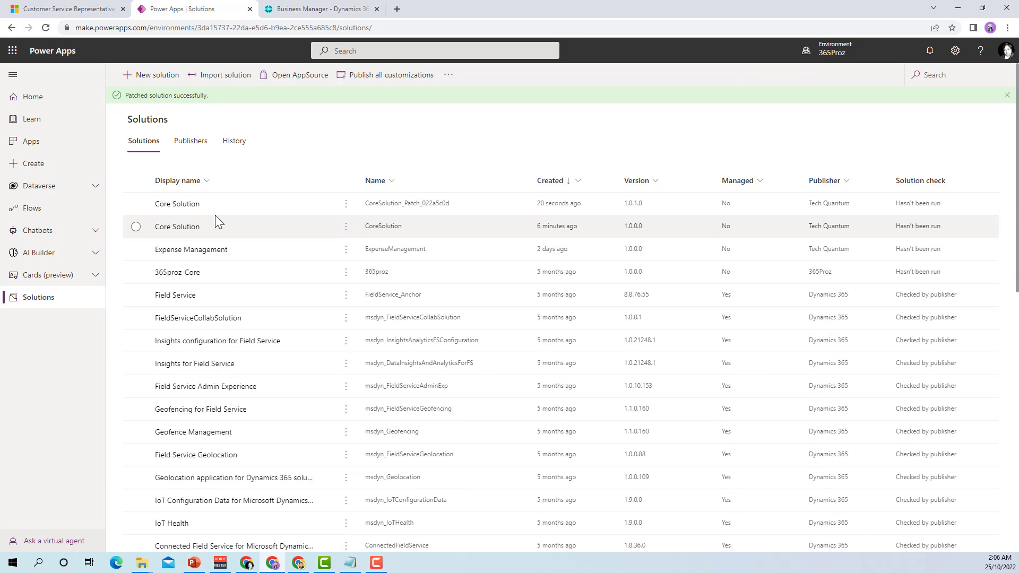
pyautogui.moveTo(214, 210)
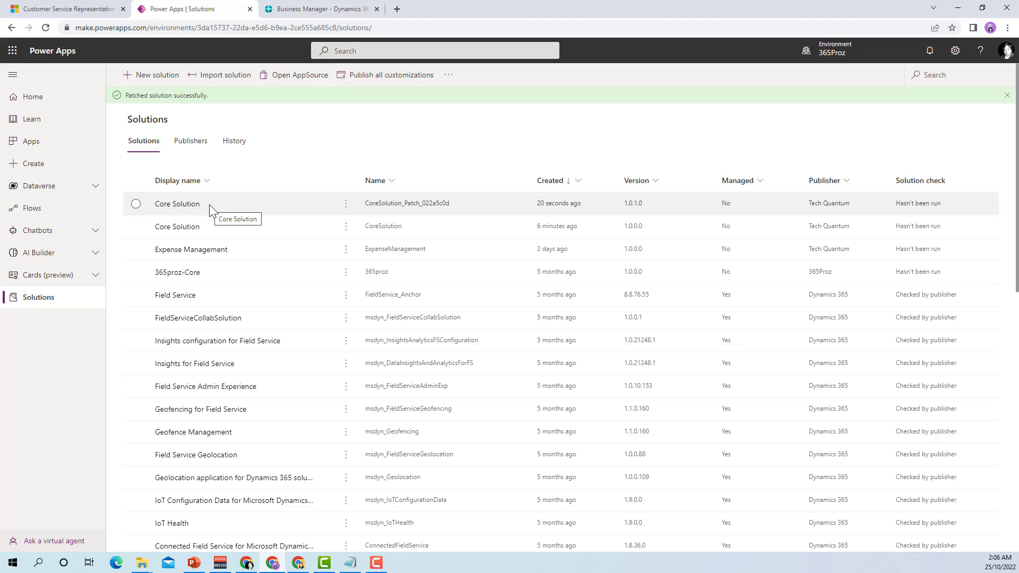
pyautogui.moveTo(350, 212)
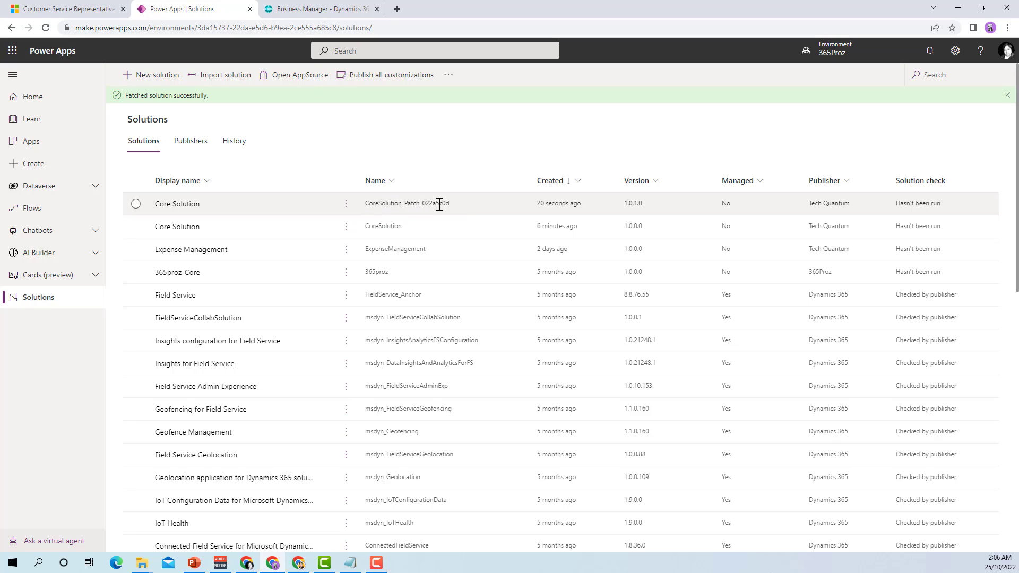
pyautogui.moveTo(648, 208)
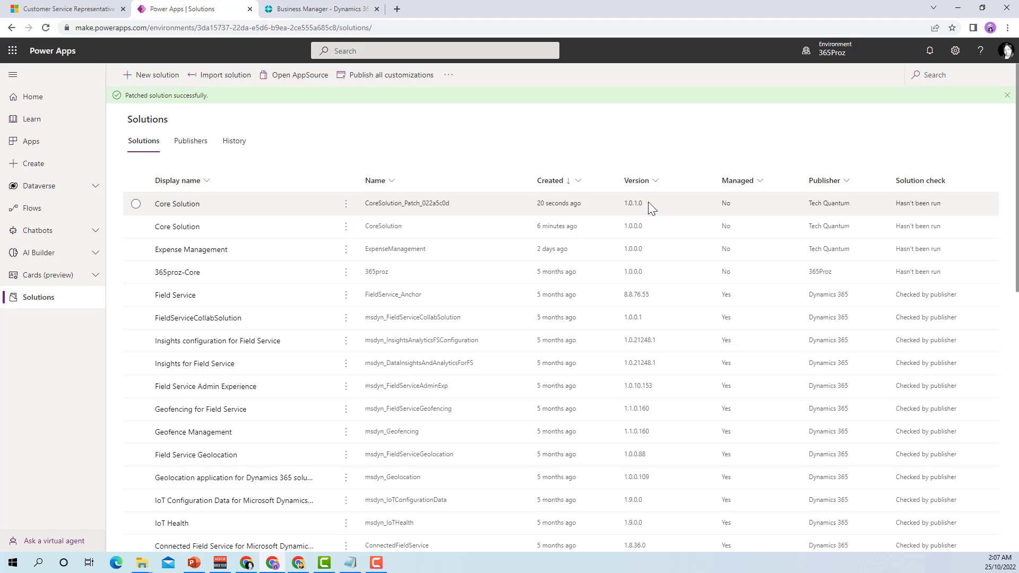
pyautogui.moveTo(480, 203)
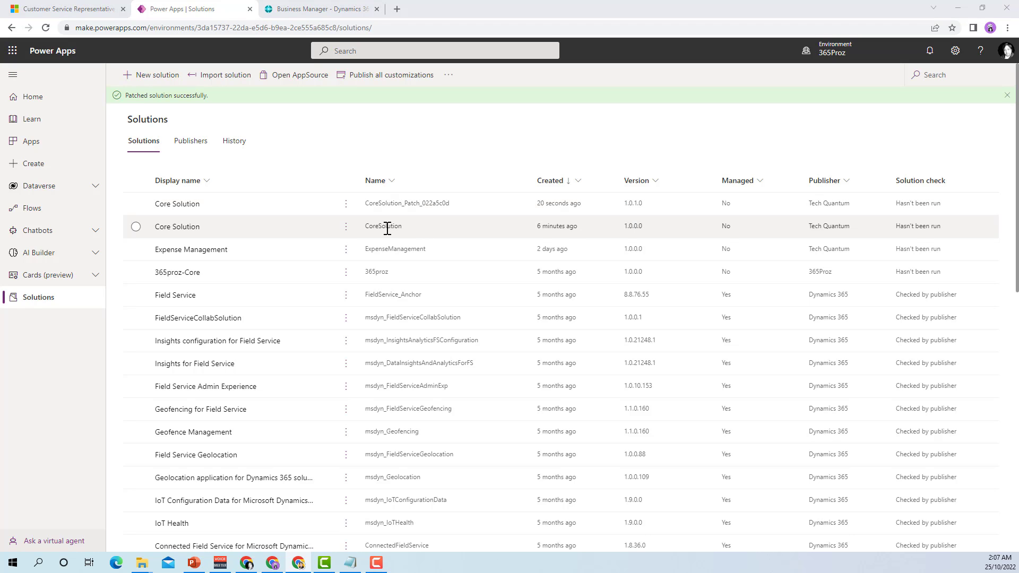
pyautogui.moveTo(383, 226)
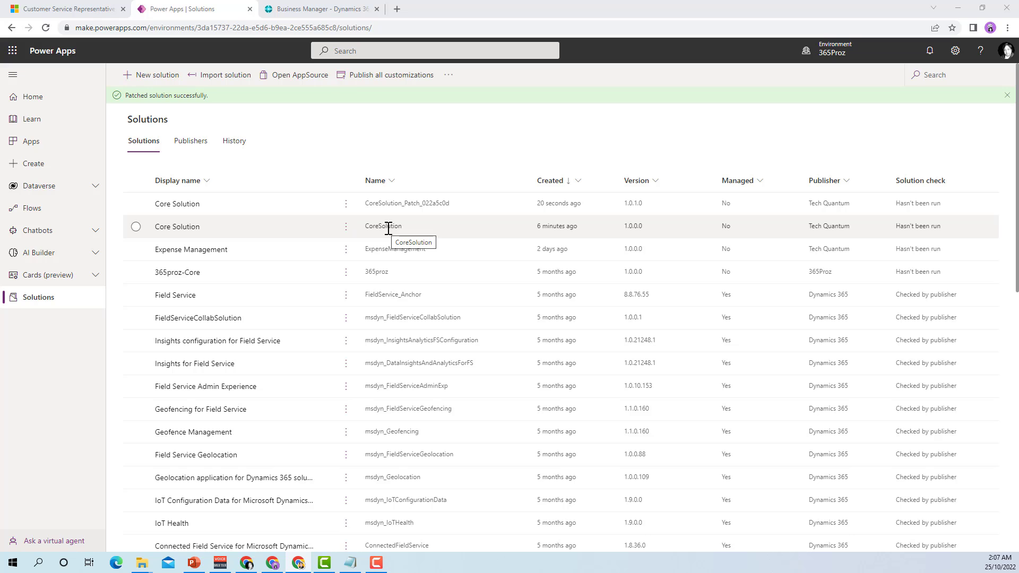
pyautogui.moveTo(305, 204)
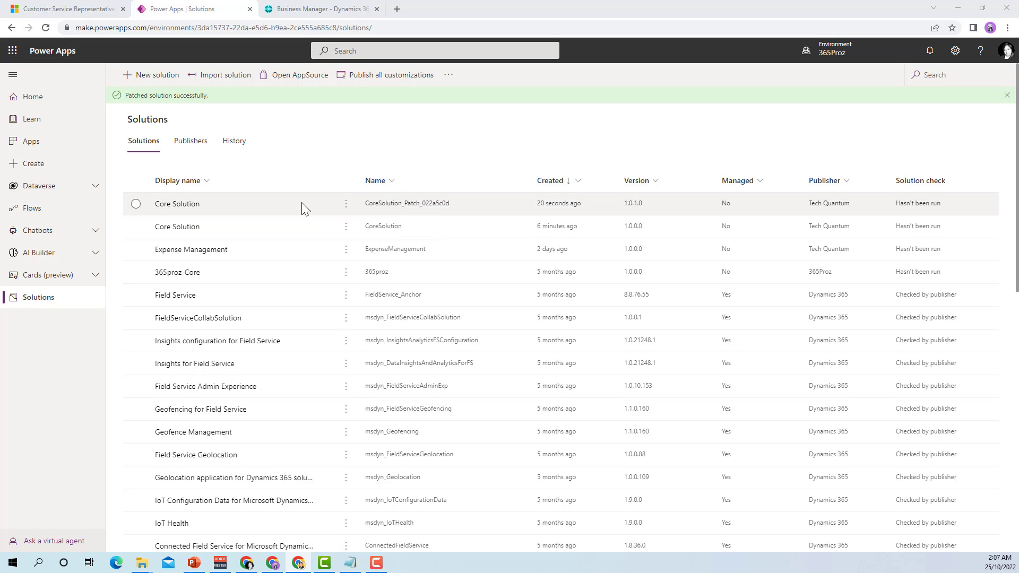
# Open the empty Core Solution patch
pyautogui.click(177, 204)
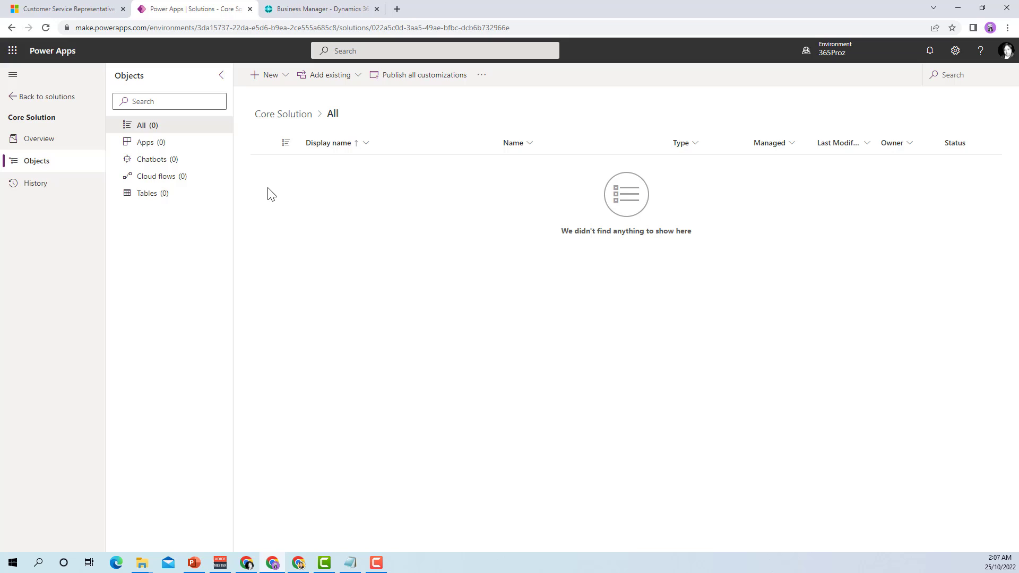
pyautogui.moveTo(601, 212)
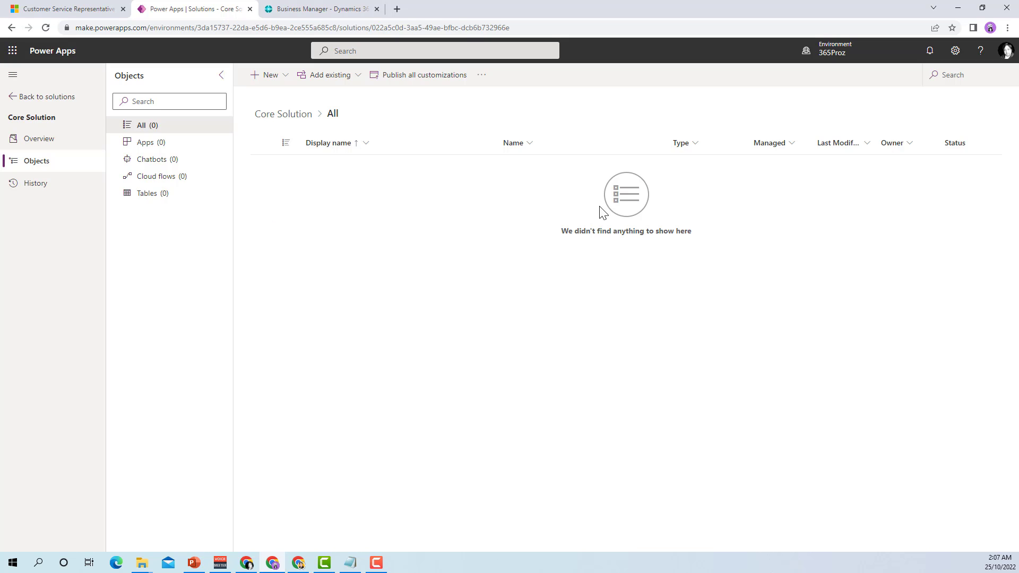
pyautogui.moveTo(480, 284)
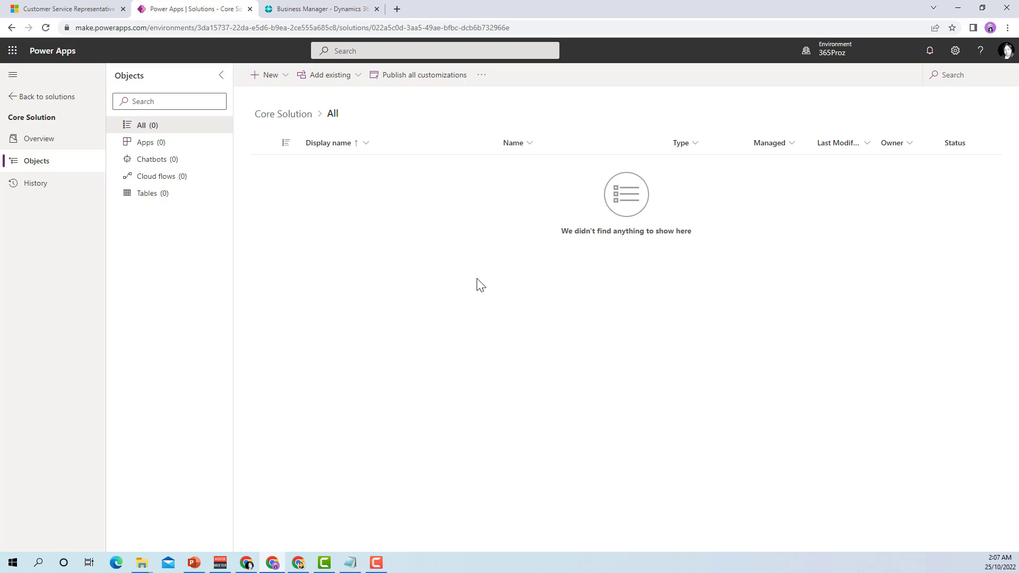
pyautogui.moveTo(180, 209)
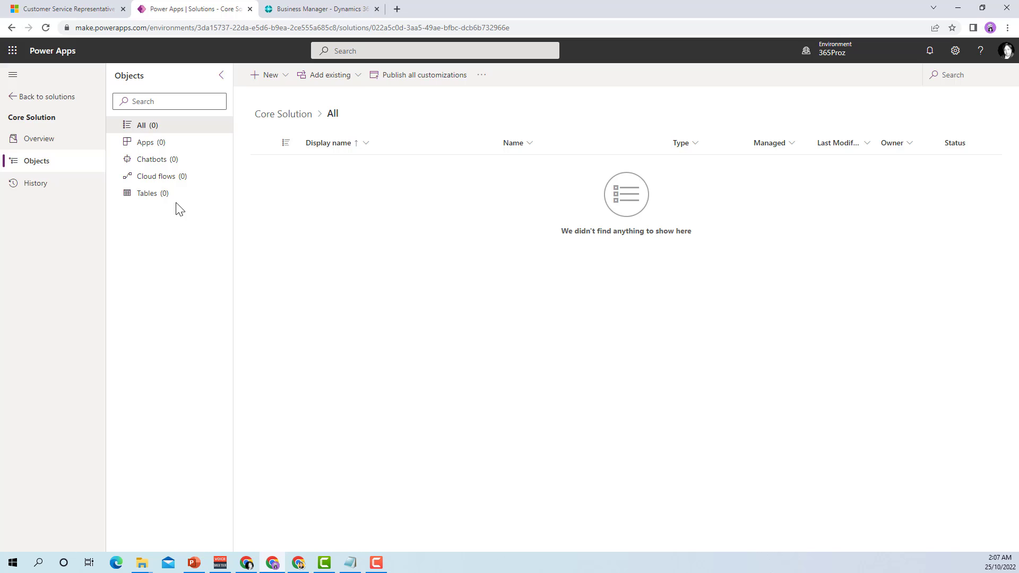
pyautogui.moveTo(368, 260)
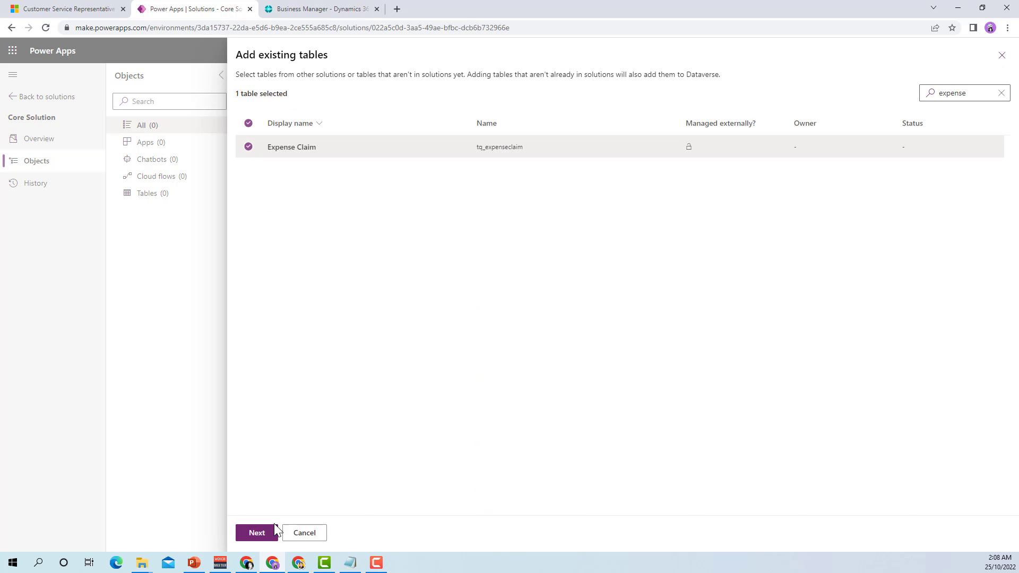
# Add the Expense Claim table to the patch and view its empty column list
pyautogui.click(256, 532)
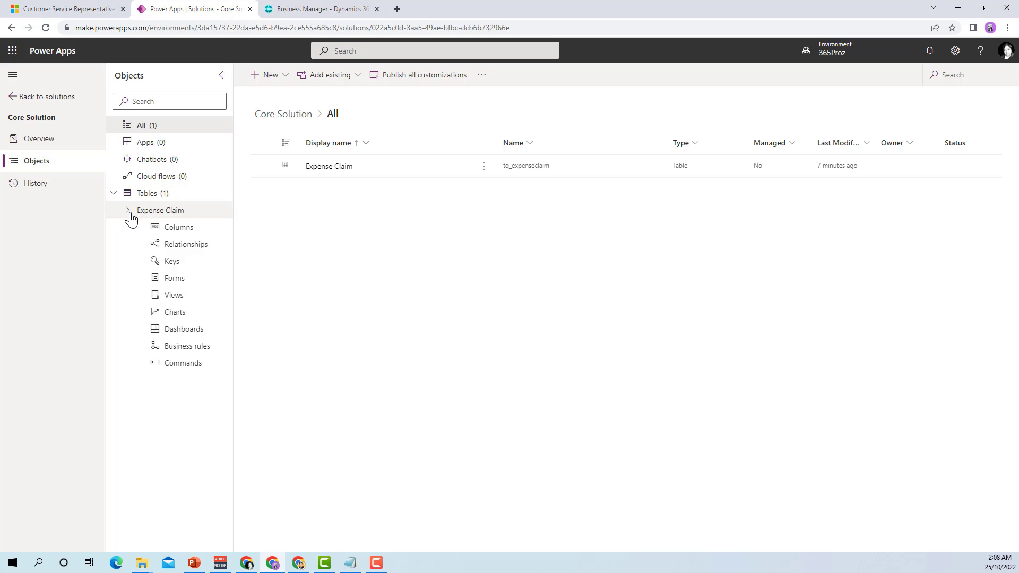
pyautogui.click(161, 210)
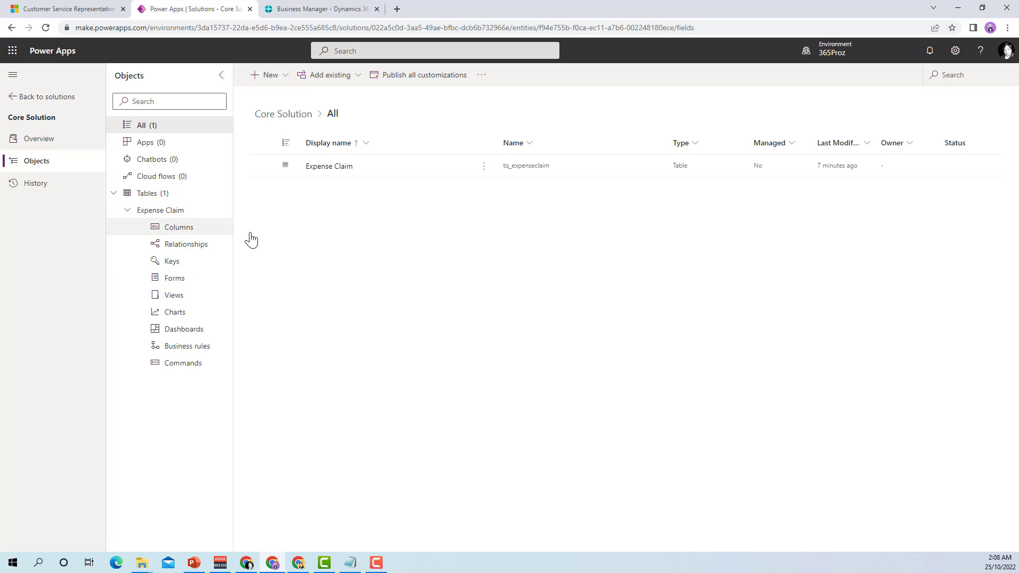
pyautogui.click(179, 227)
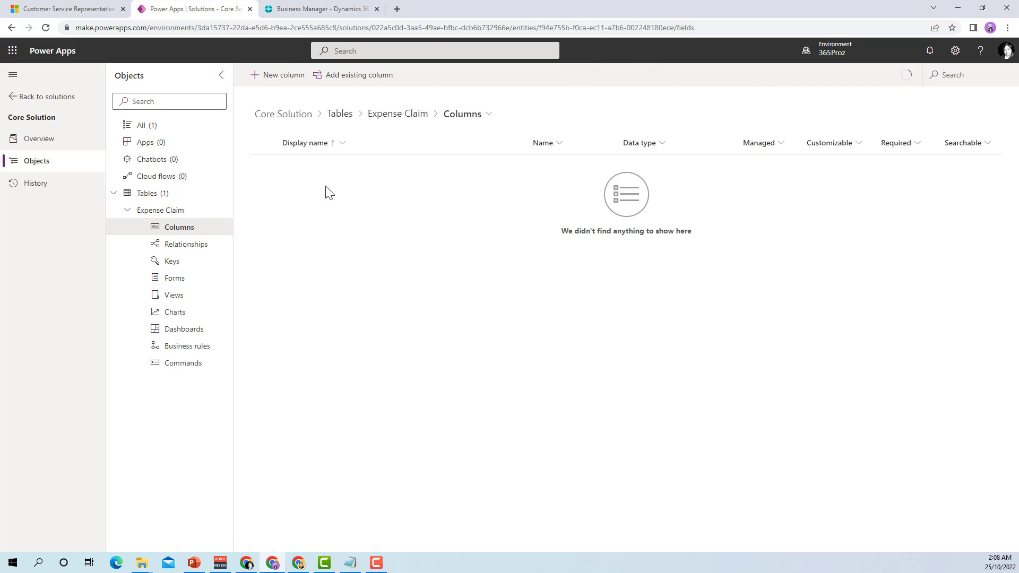
# Create a currency column named Amount on Expense Claim, then return to the solutions list
pyautogui.click(276, 74)
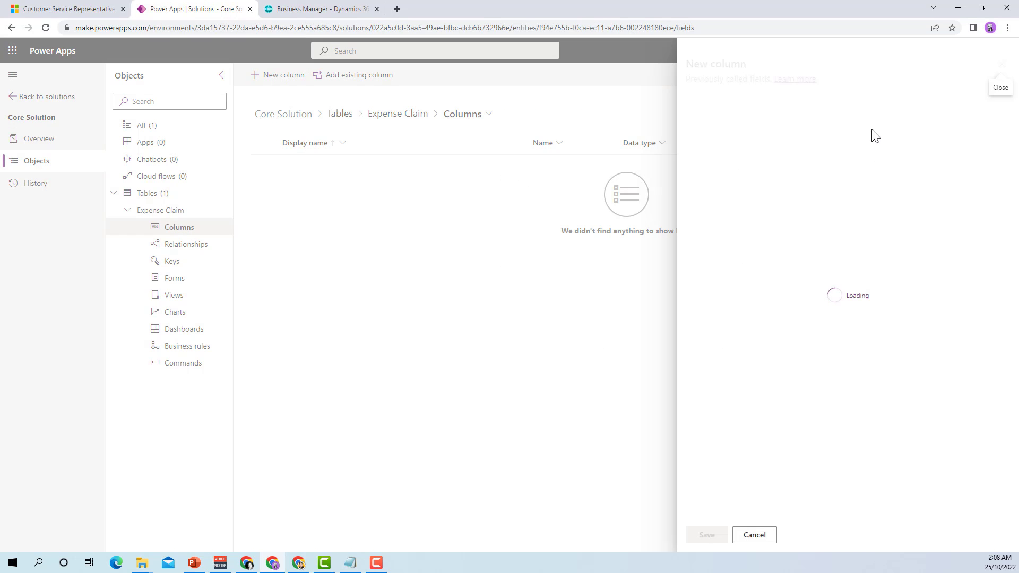
pyautogui.click(767, 221)
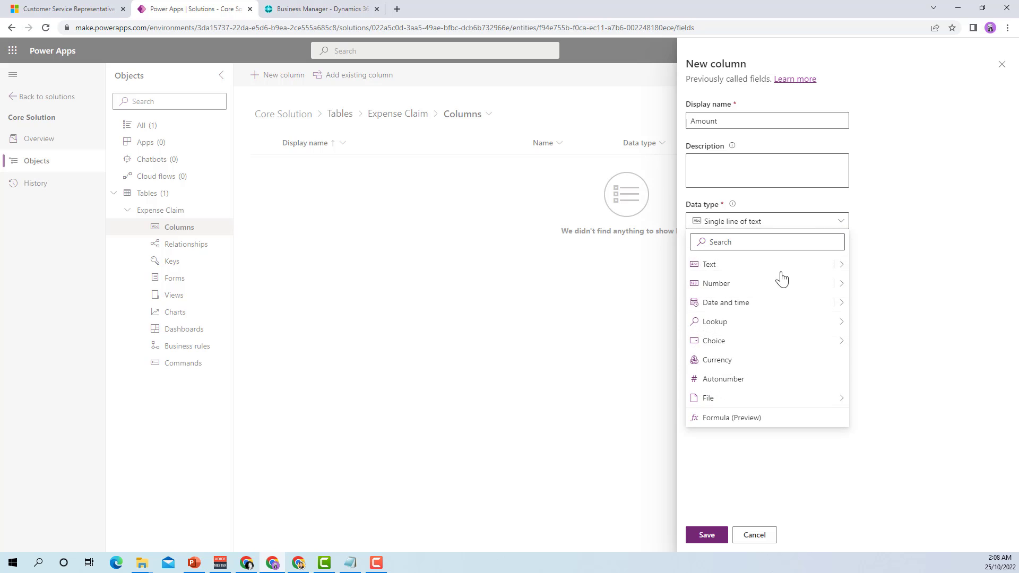
pyautogui.click(717, 359)
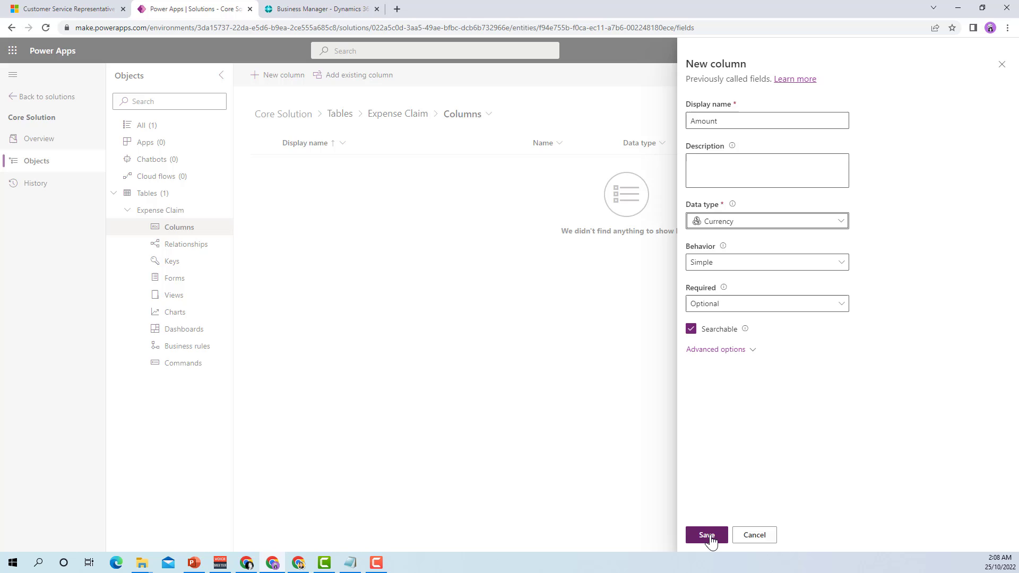
pyautogui.click(706, 535)
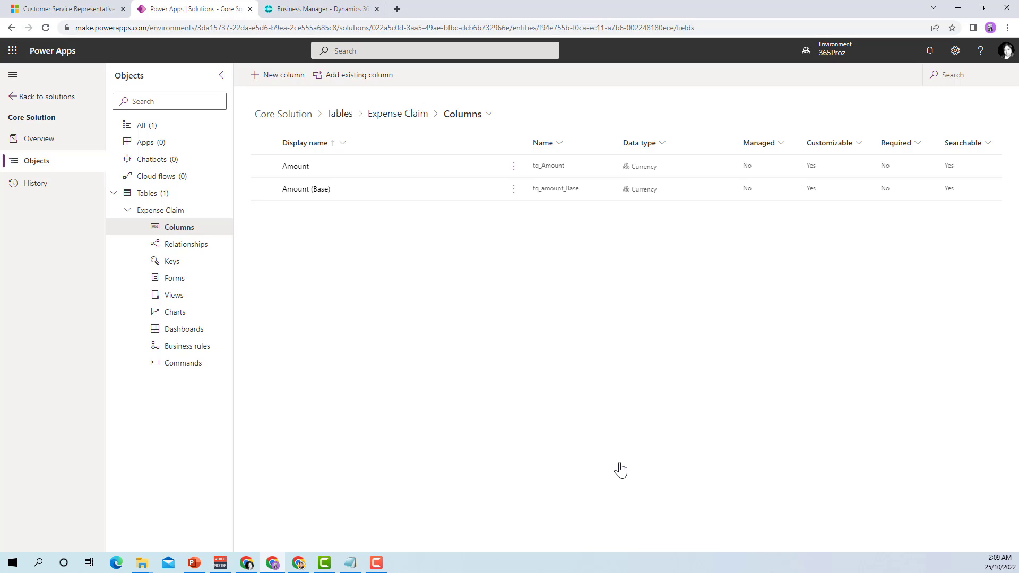
pyautogui.click(46, 96)
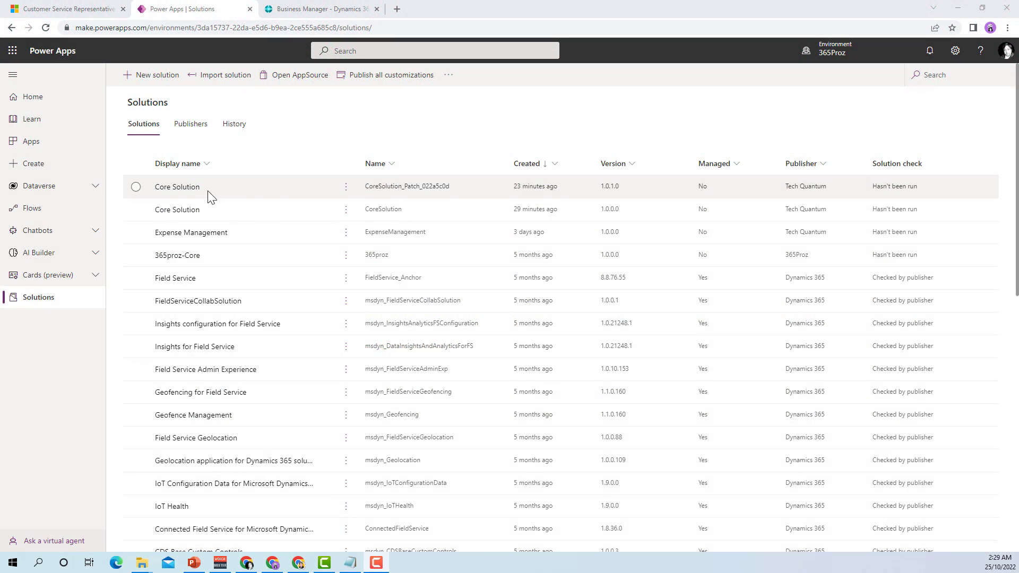
pyautogui.moveTo(395, 190)
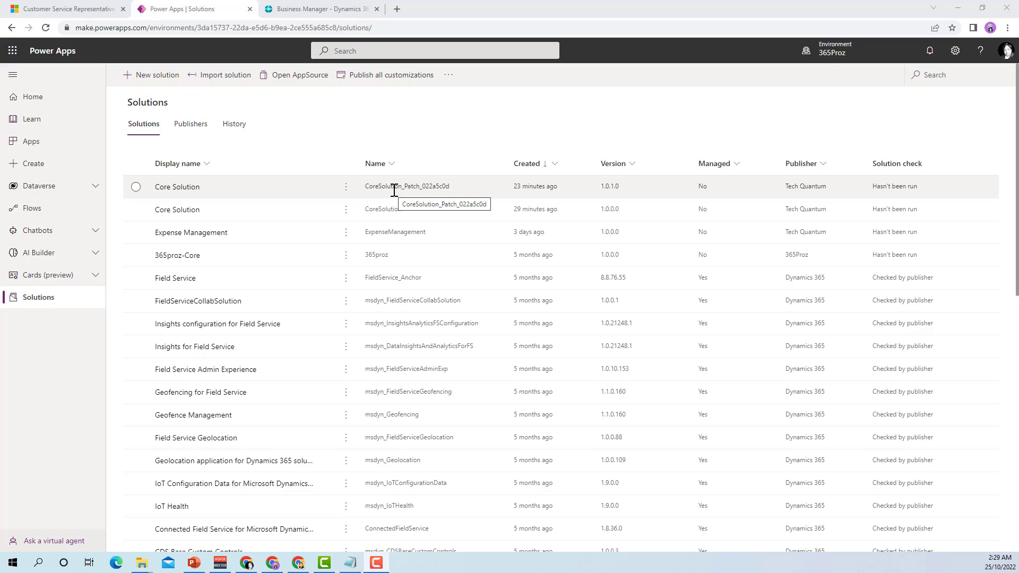
pyautogui.moveTo(390, 209)
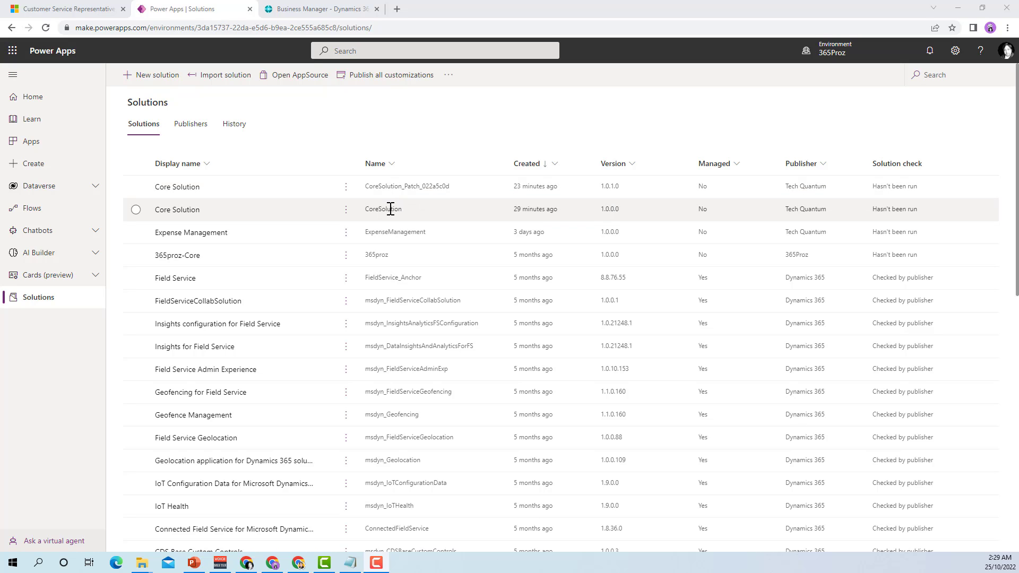
pyautogui.moveTo(383, 209)
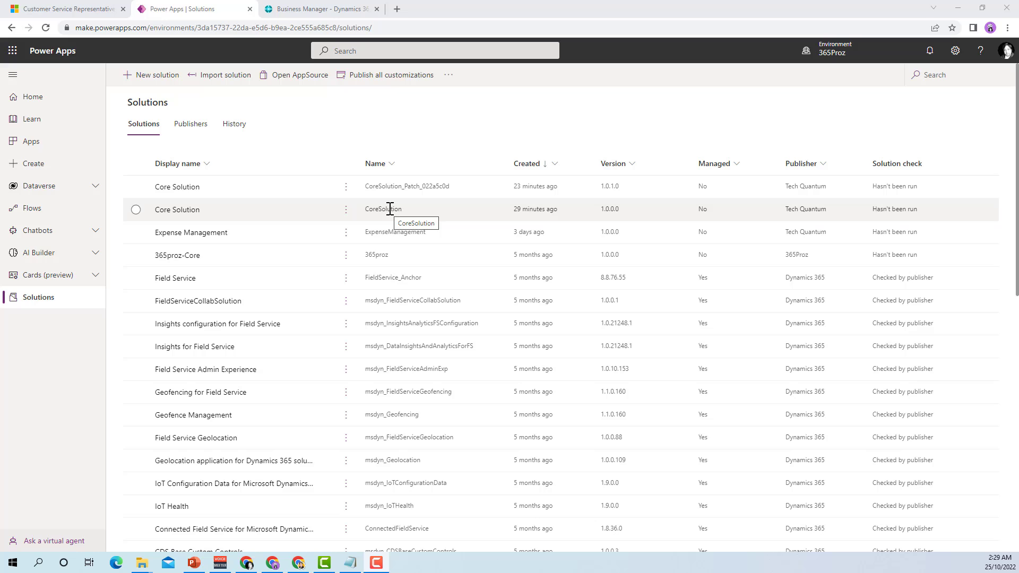
pyautogui.moveTo(136, 212)
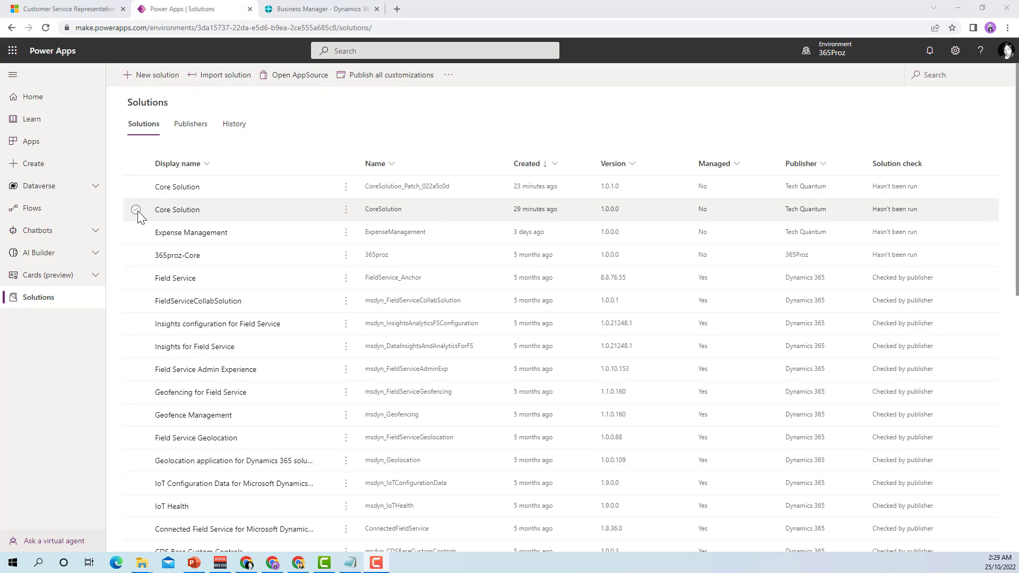
# Select the original Core Solution 1.0.0.0 and show its Clone options
pyautogui.click(136, 209)
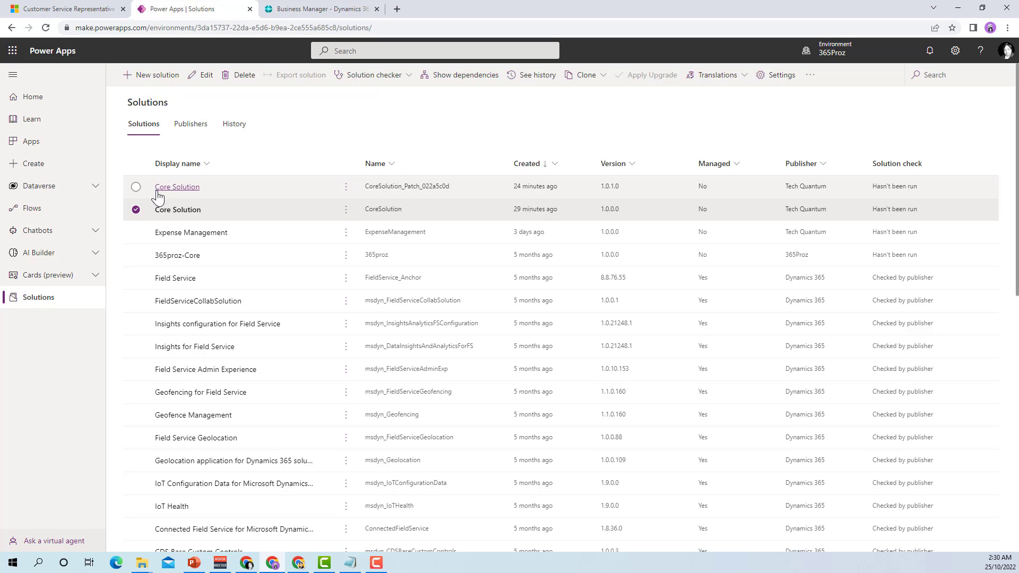
pyautogui.moveTo(585, 74)
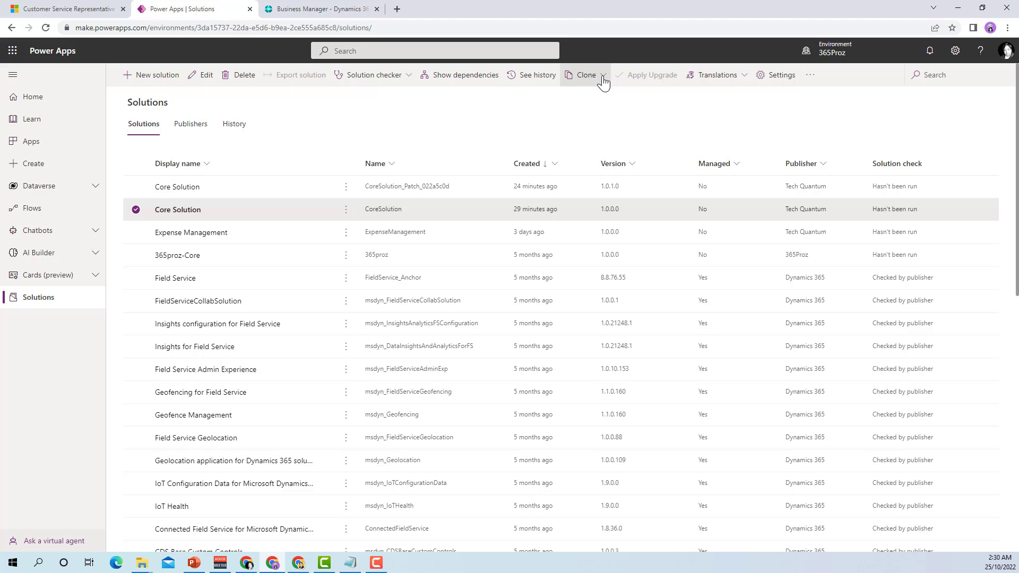
pyautogui.click(585, 74)
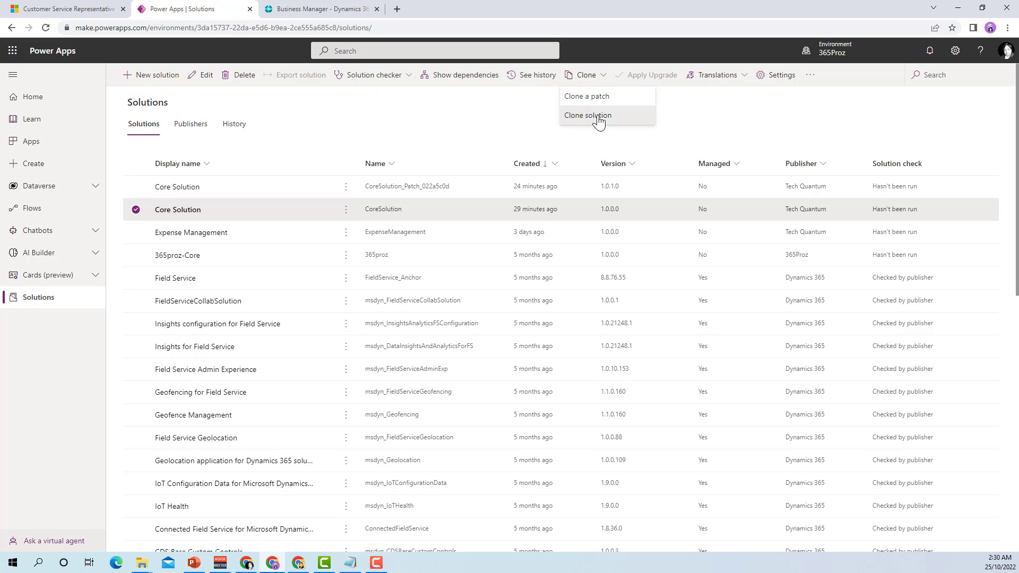
# Clone Core Solution as a full solution, setting minor version 1 for version 1.1.0.0
pyautogui.click(587, 115)
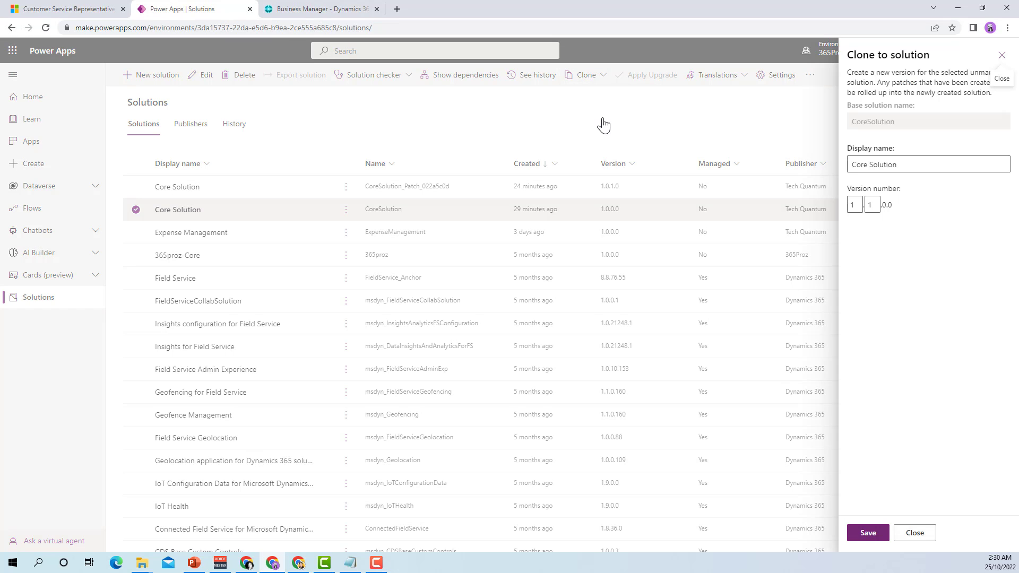
pyautogui.click(927, 164)
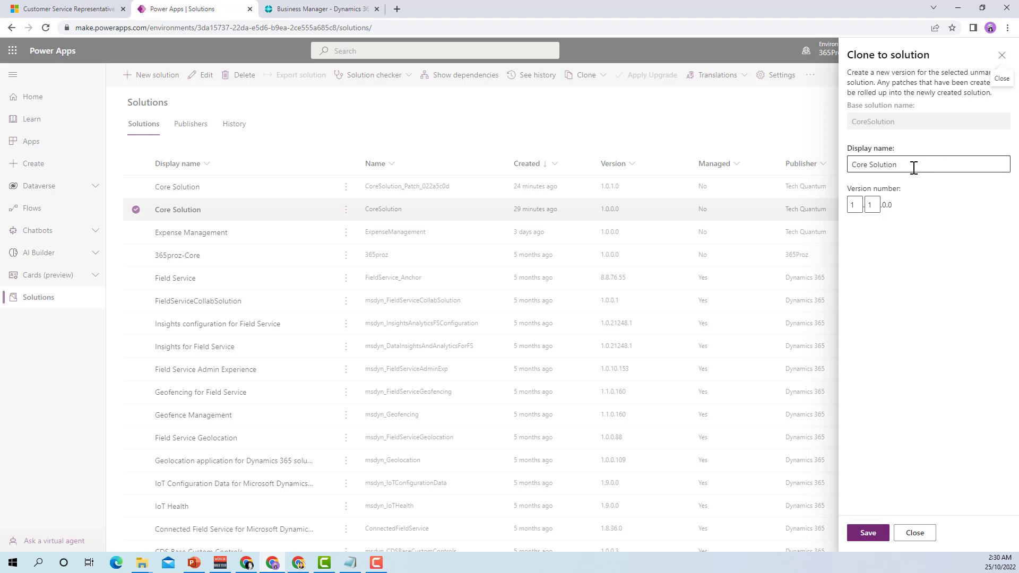
pyautogui.moveTo(834, 173)
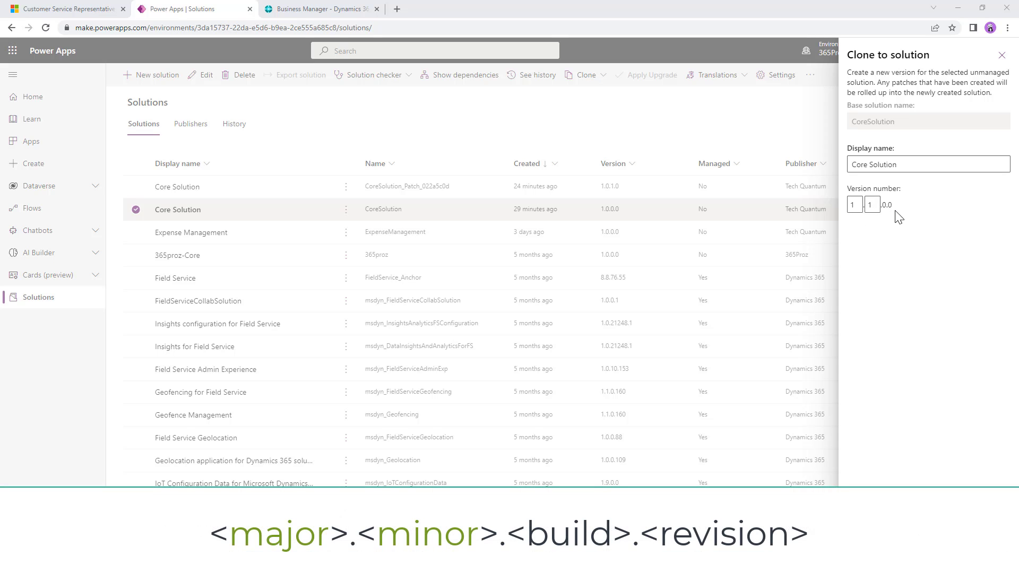
pyautogui.moveTo(886, 218)
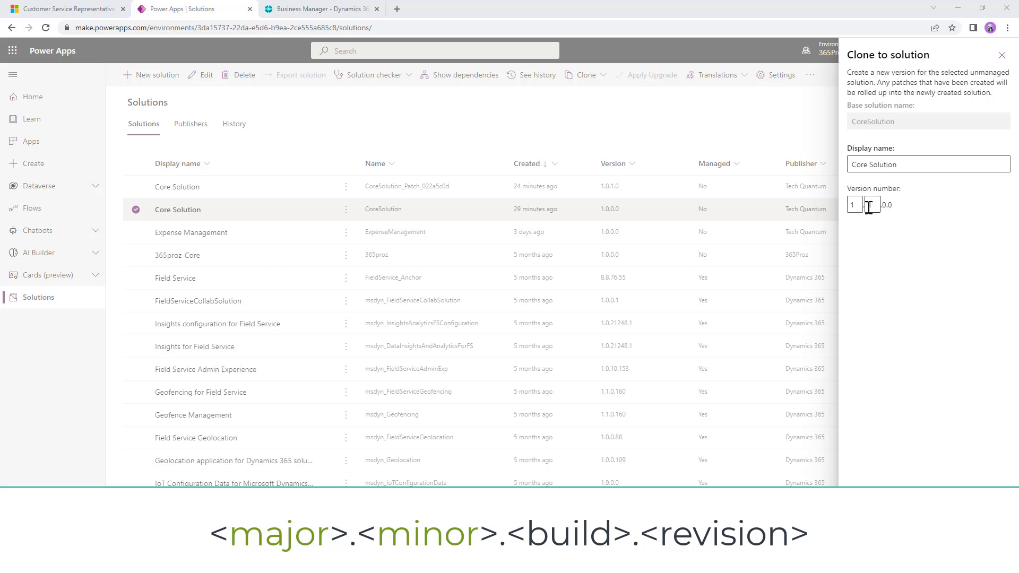
pyautogui.write('1')
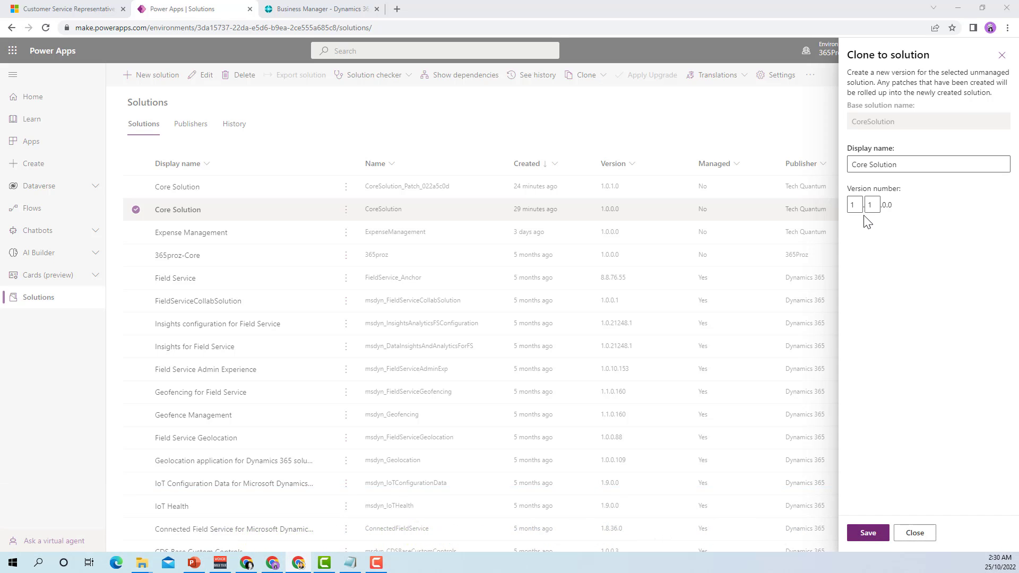
pyautogui.moveTo(866, 220)
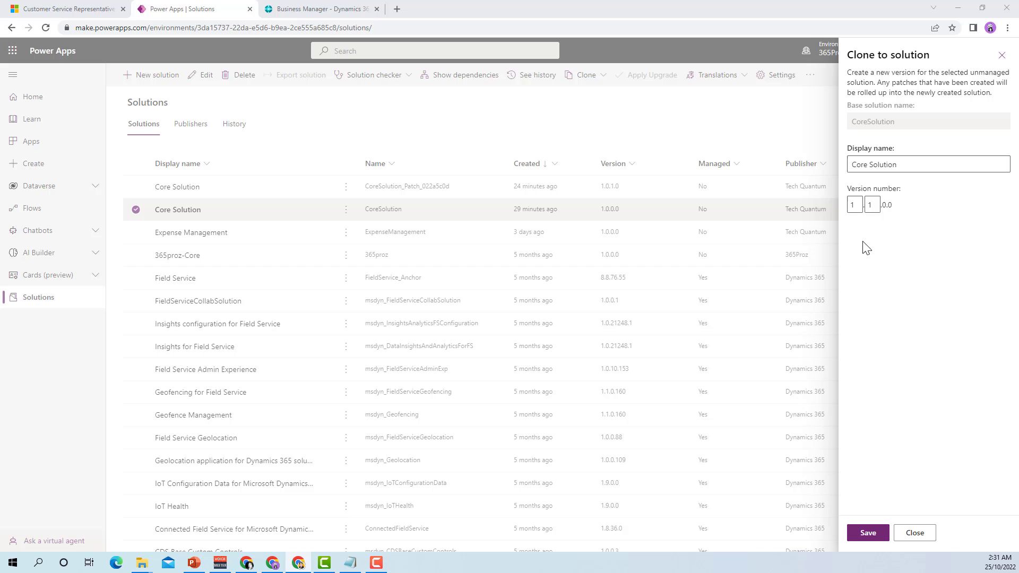
pyautogui.click(868, 532)
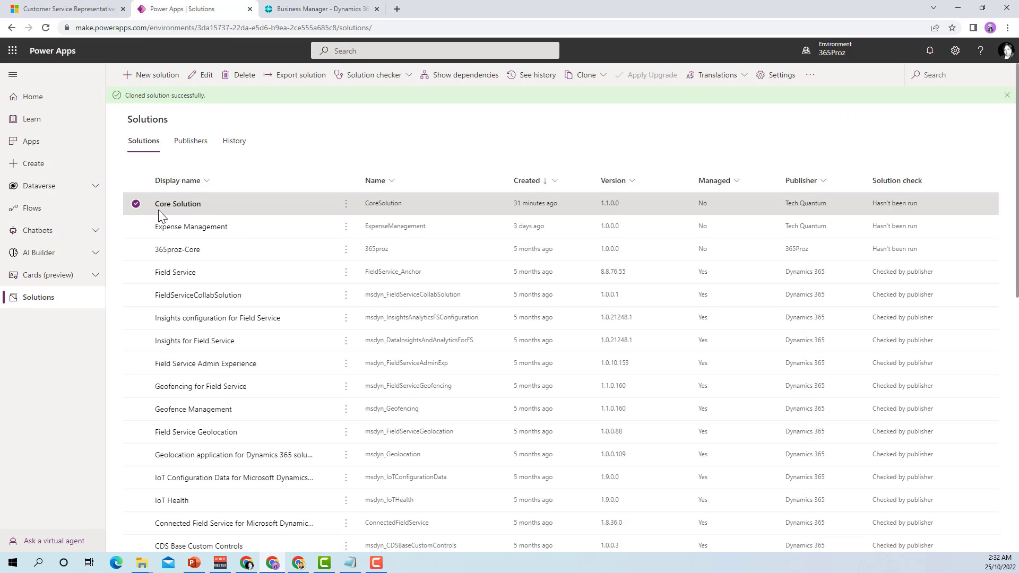
pyautogui.moveTo(608, 207)
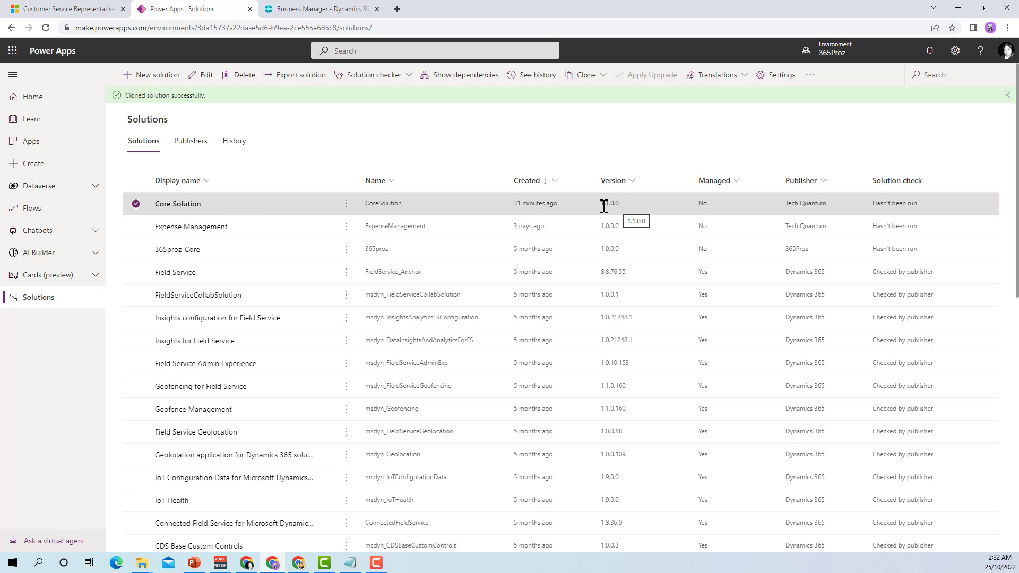
pyautogui.moveTo(489, 207)
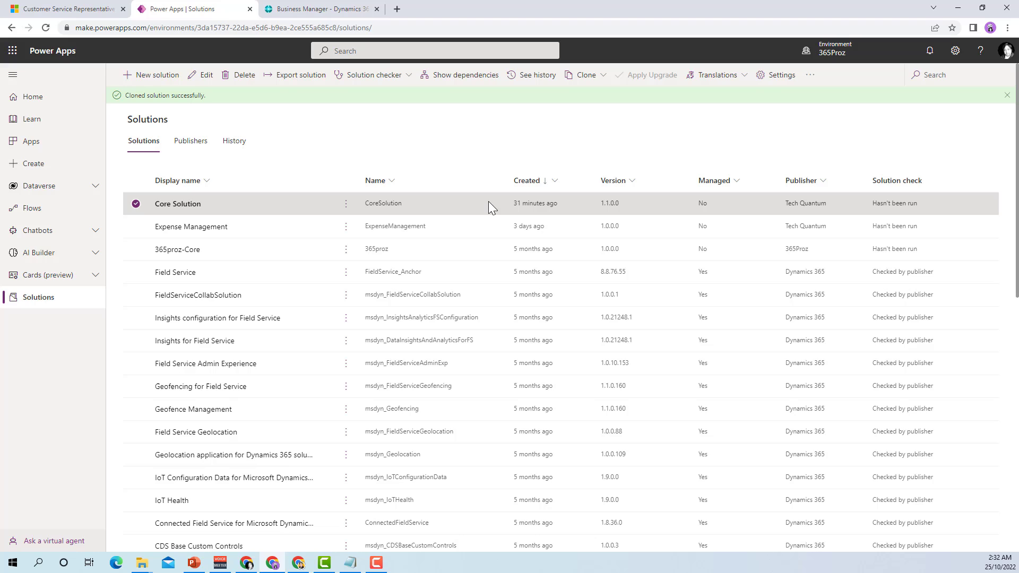
pyautogui.moveTo(321, 214)
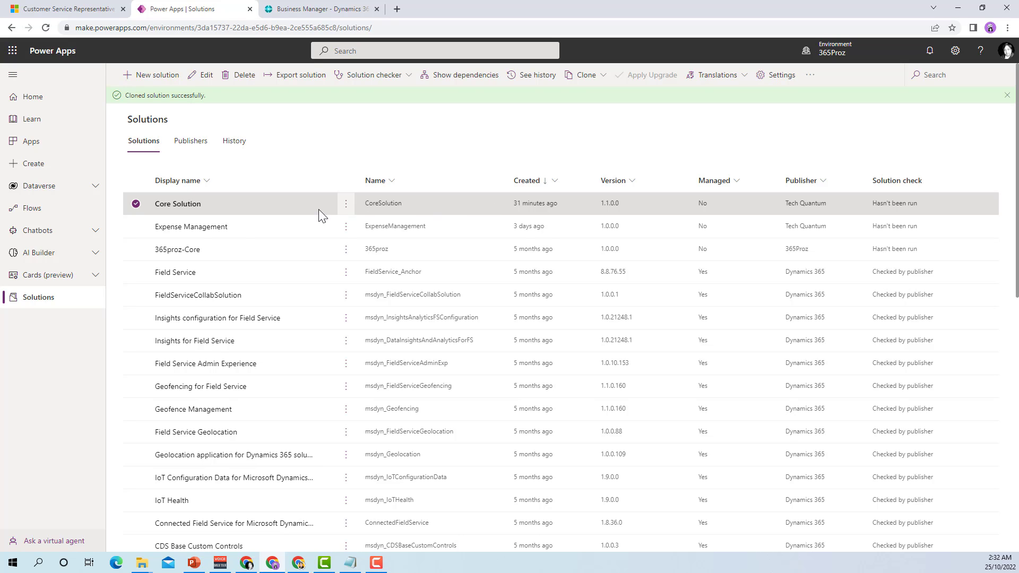
pyautogui.moveTo(250, 214)
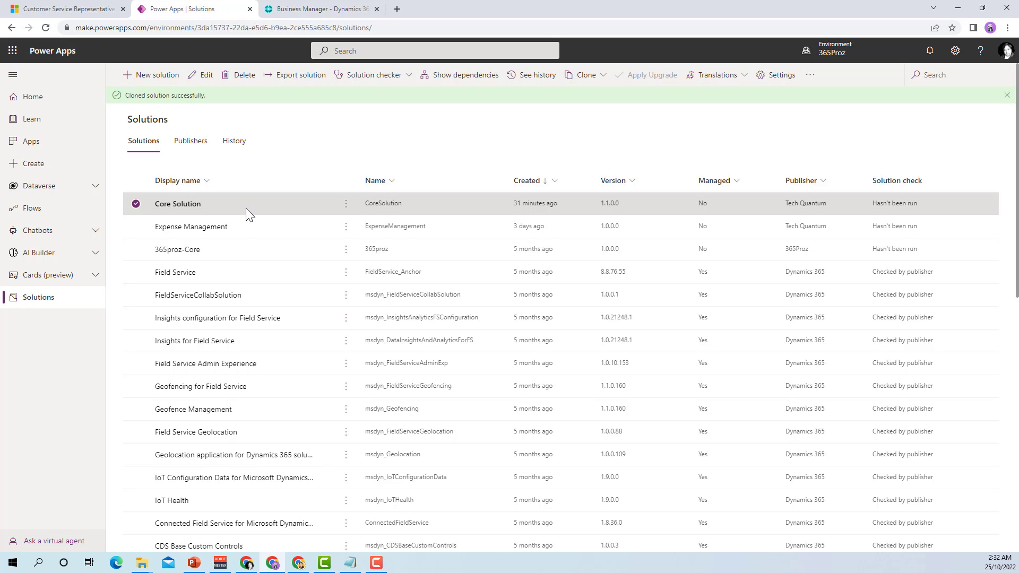
pyautogui.moveTo(248, 214)
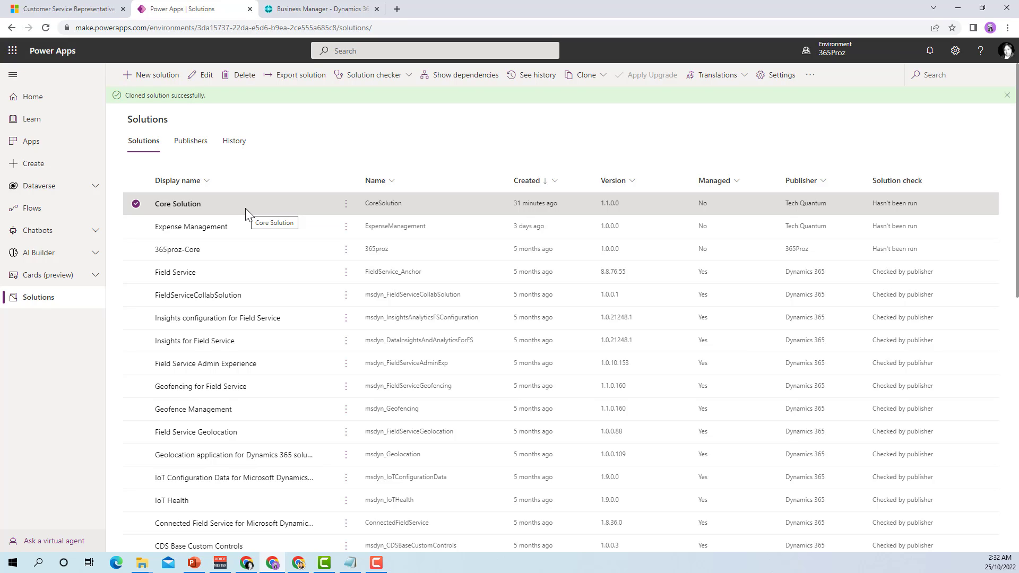
pyautogui.moveTo(166, 214)
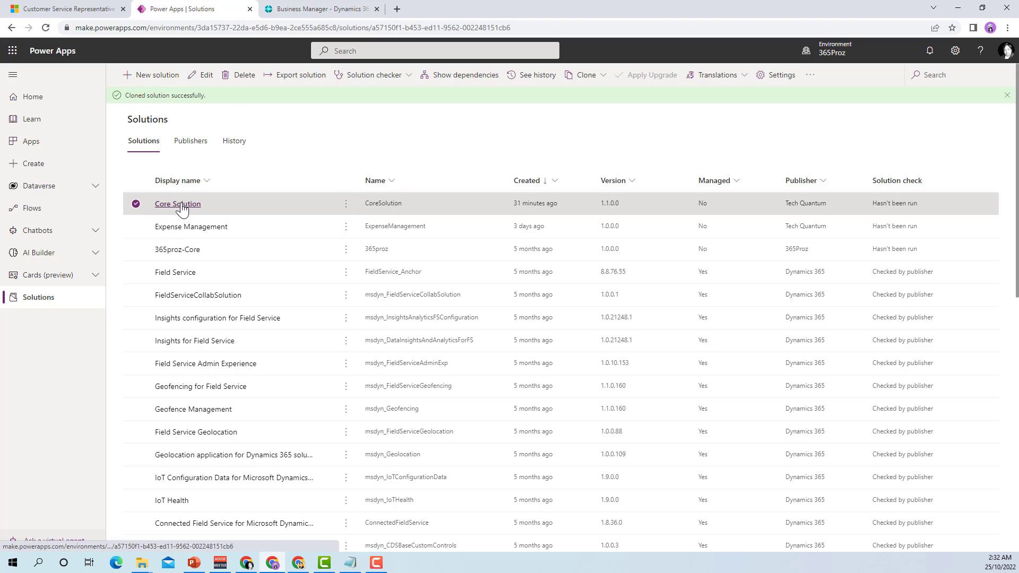
# Open the cloned Core Solution 1.1.0.0
pyautogui.click(177, 203)
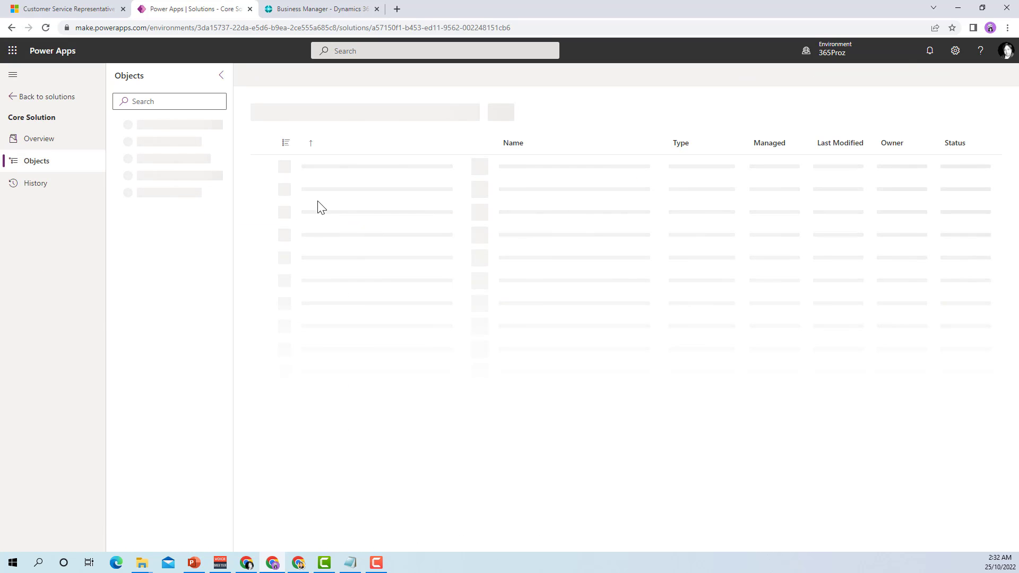
pyautogui.moveTo(347, 180)
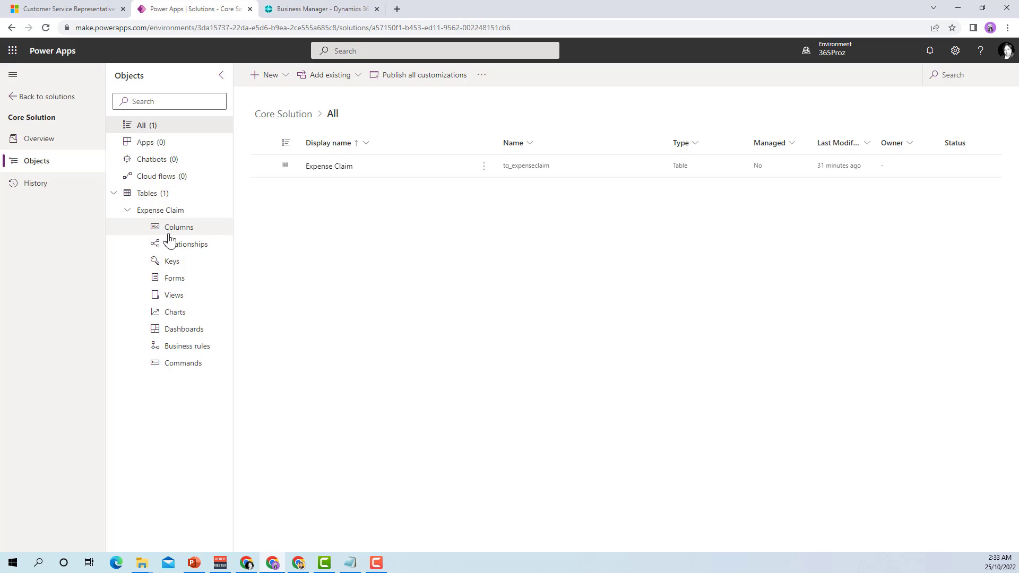
# Verify Expense Claim's Amount currency column in the clone, then return to the solutions list
pyautogui.click(180, 227)
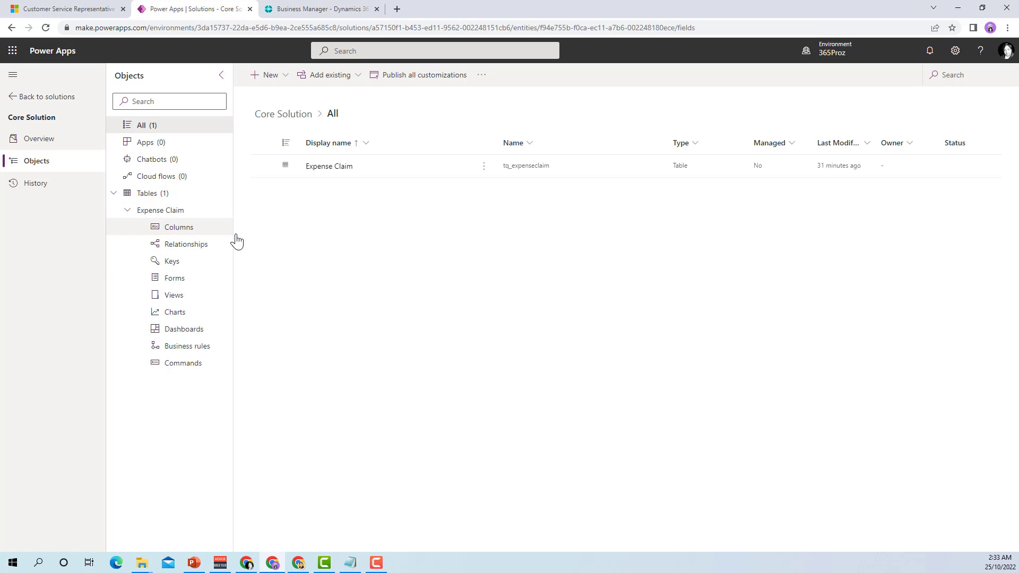
pyautogui.click(179, 227)
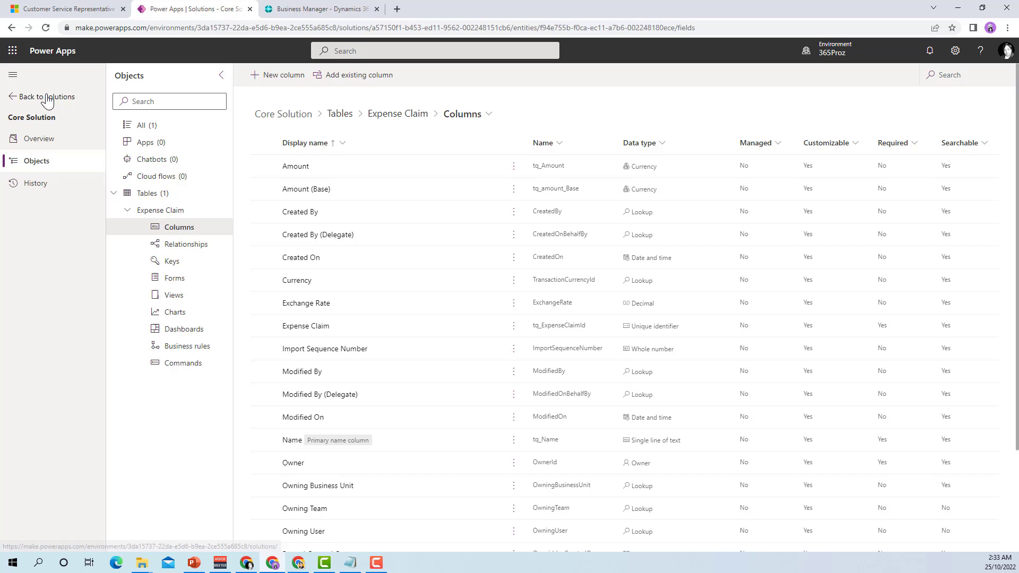
pyautogui.click(47, 96)
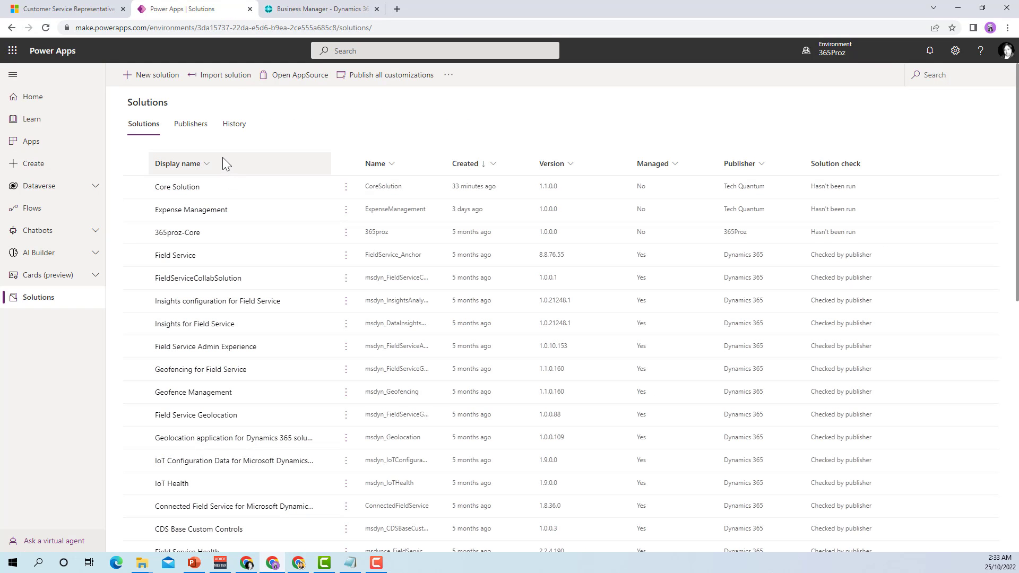
pyautogui.moveTo(221, 160)
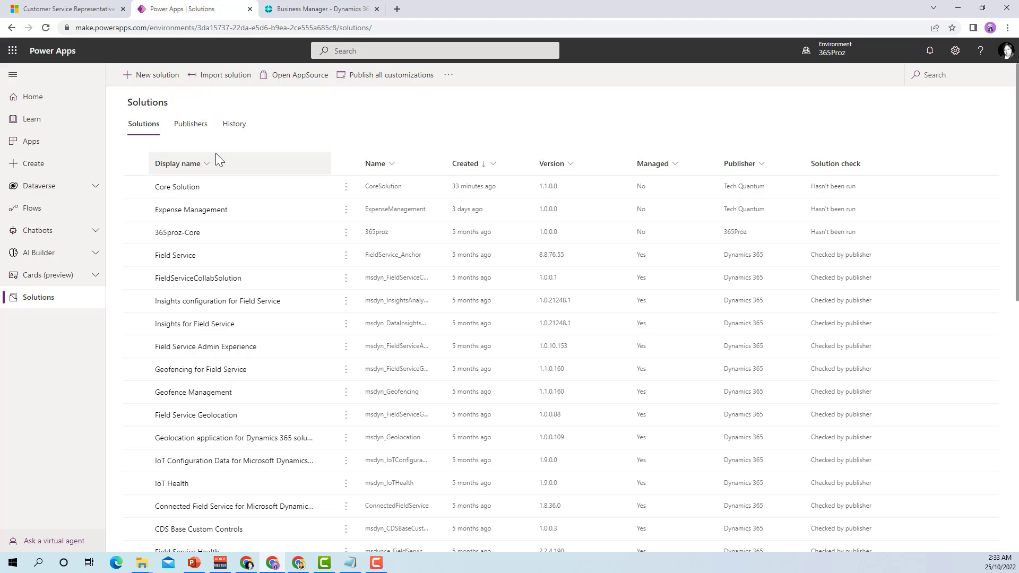
pyautogui.moveTo(177, 186)
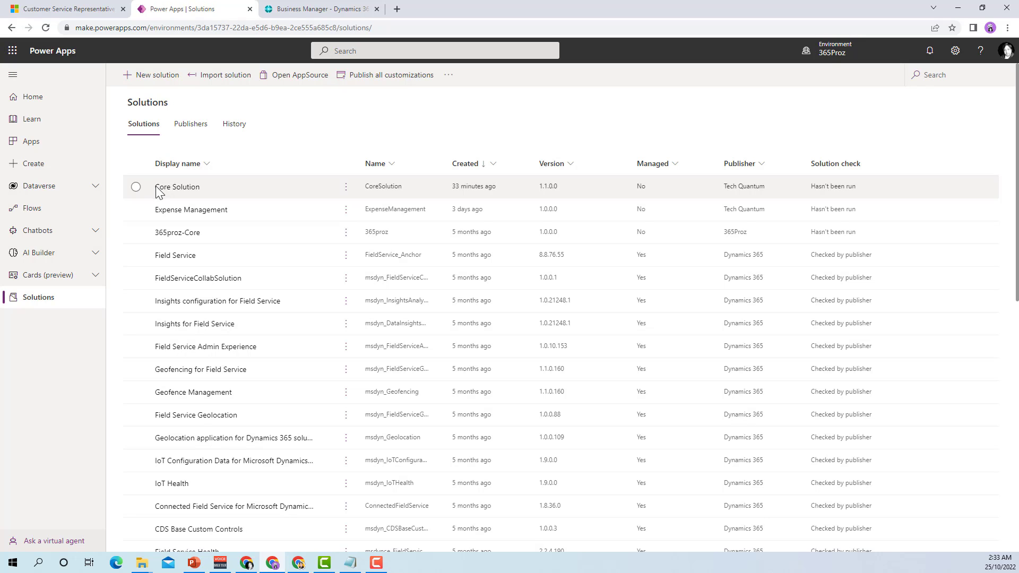
pyautogui.moveTo(234, 197)
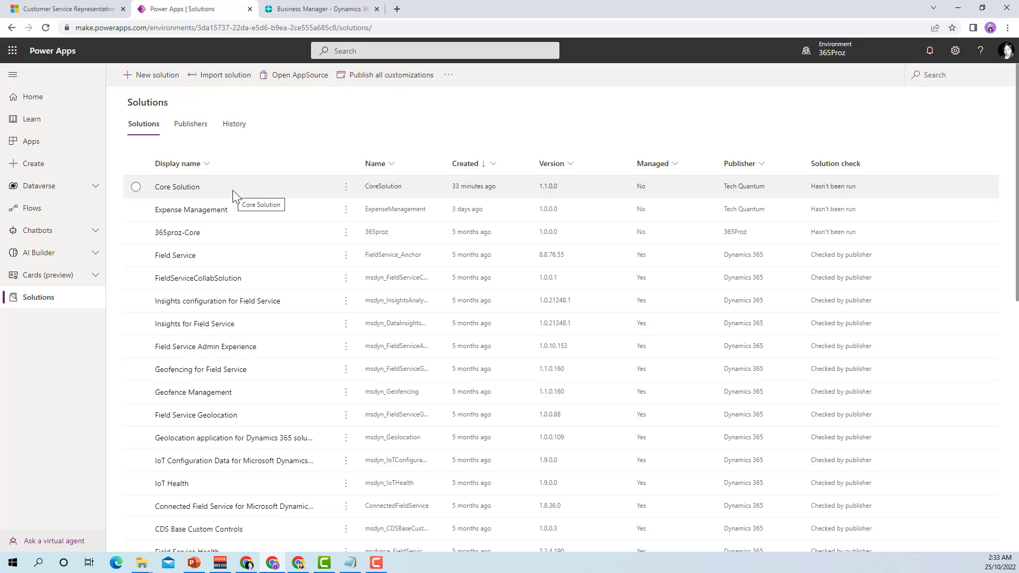
pyautogui.moveTo(327, 137)
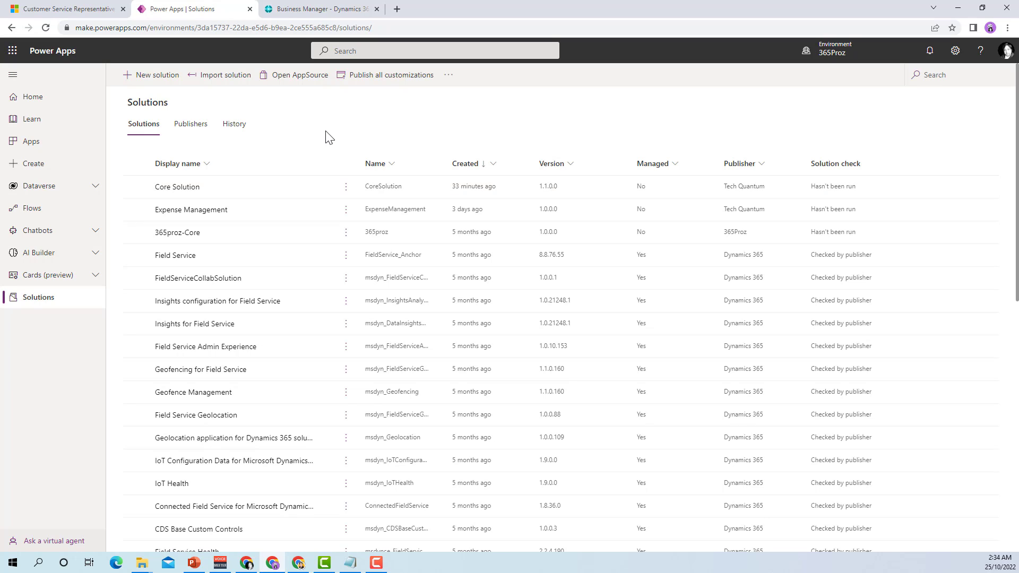